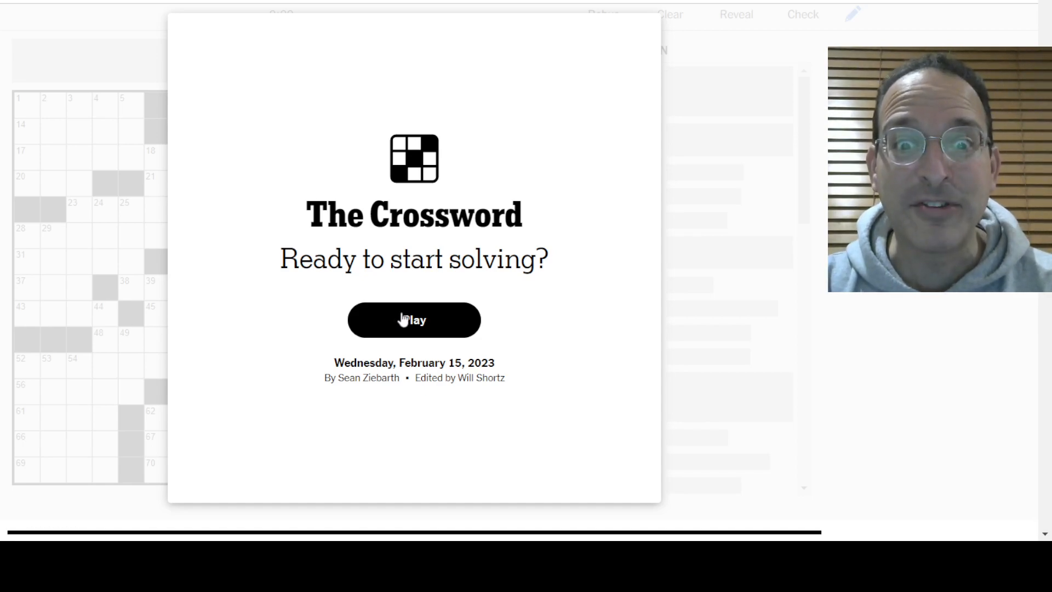
Start solving the Wednesday, February 15, 2023 puzzle with the timer running
{"action": "left_click", "coordinate": [414, 319]}
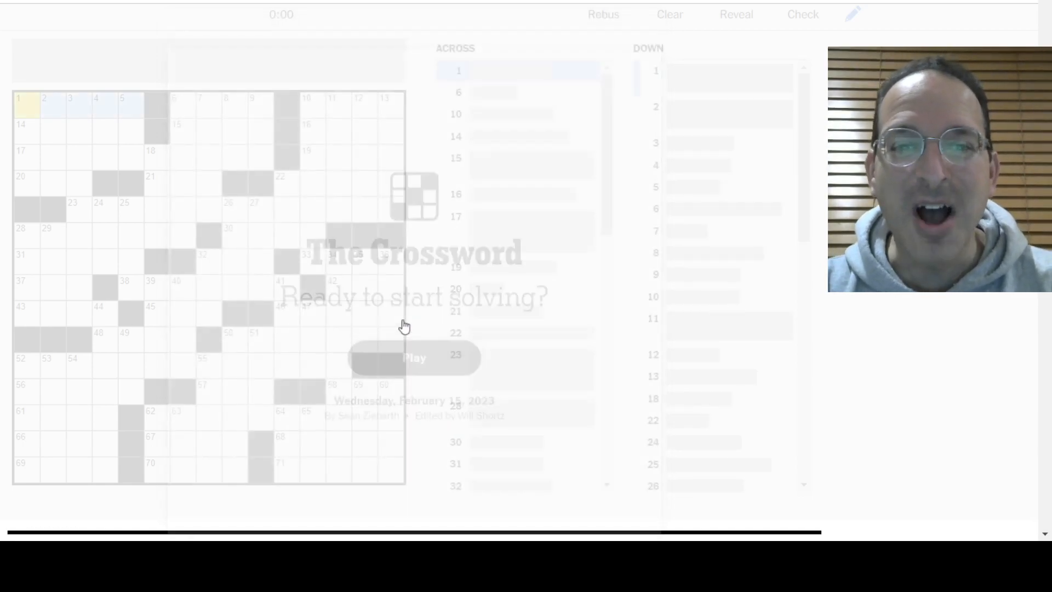
{"action": "left_click", "coordinate": [415, 356]}
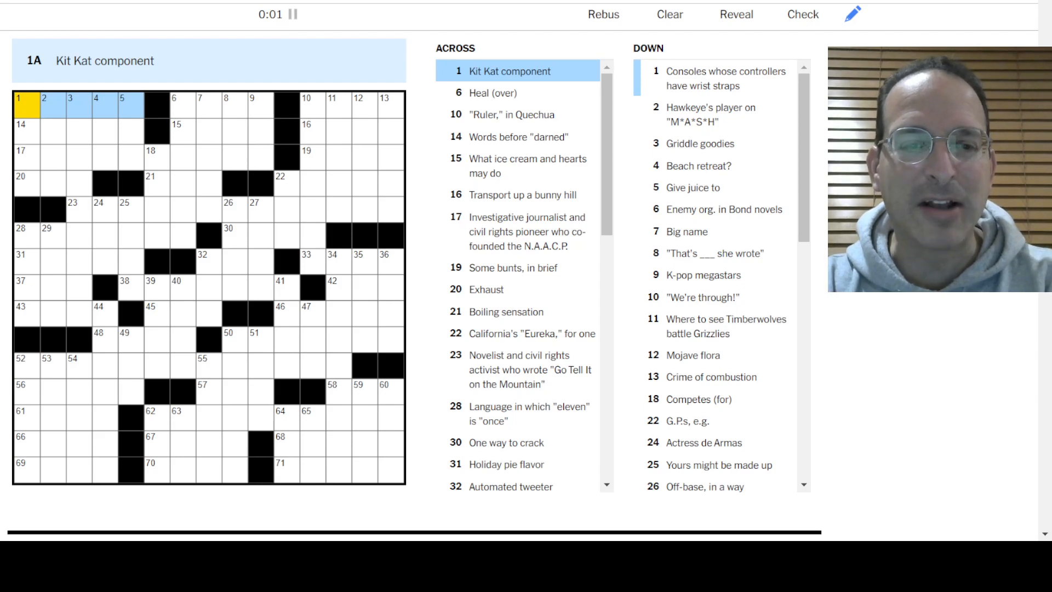
Enter the top-left across answers WAFER, ILLBE, MELT and IDATAR
{"action": "left_click", "coordinate": [173, 99]}
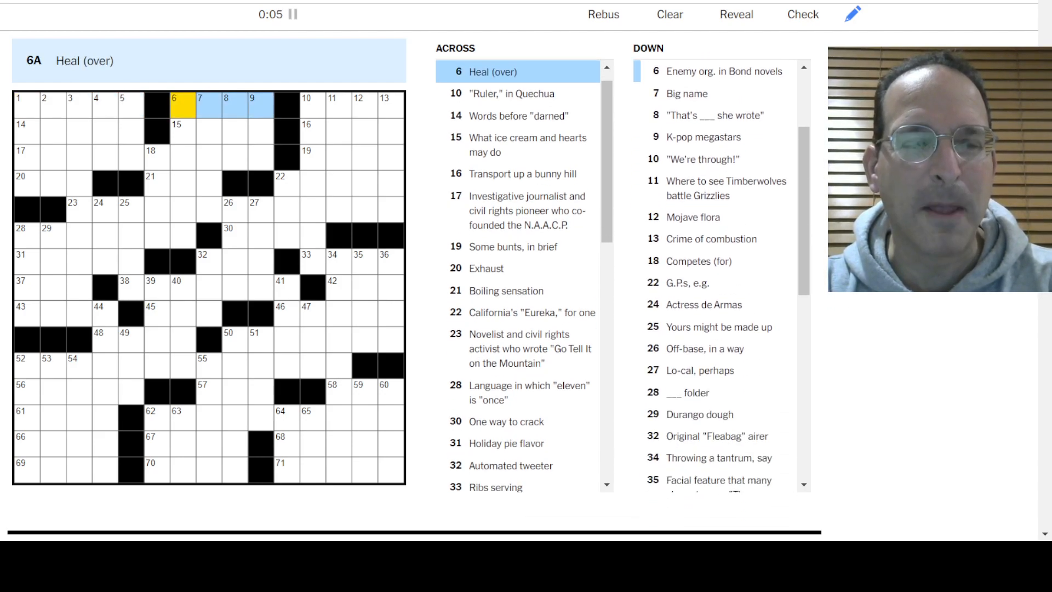
{"action": "type", "text": "WAFER"}
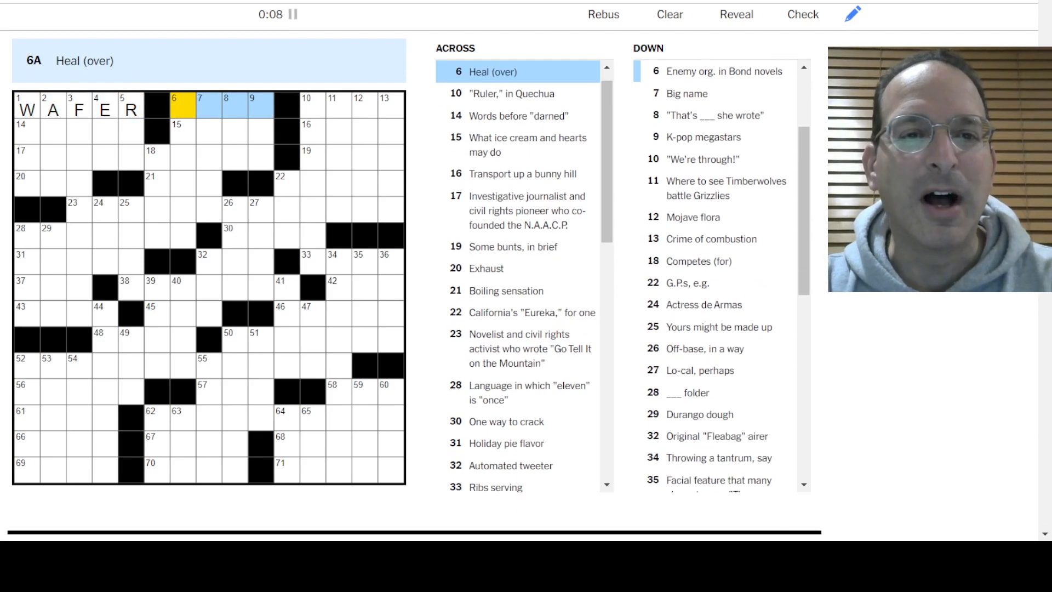
{"action": "left_click", "coordinate": [307, 104]}
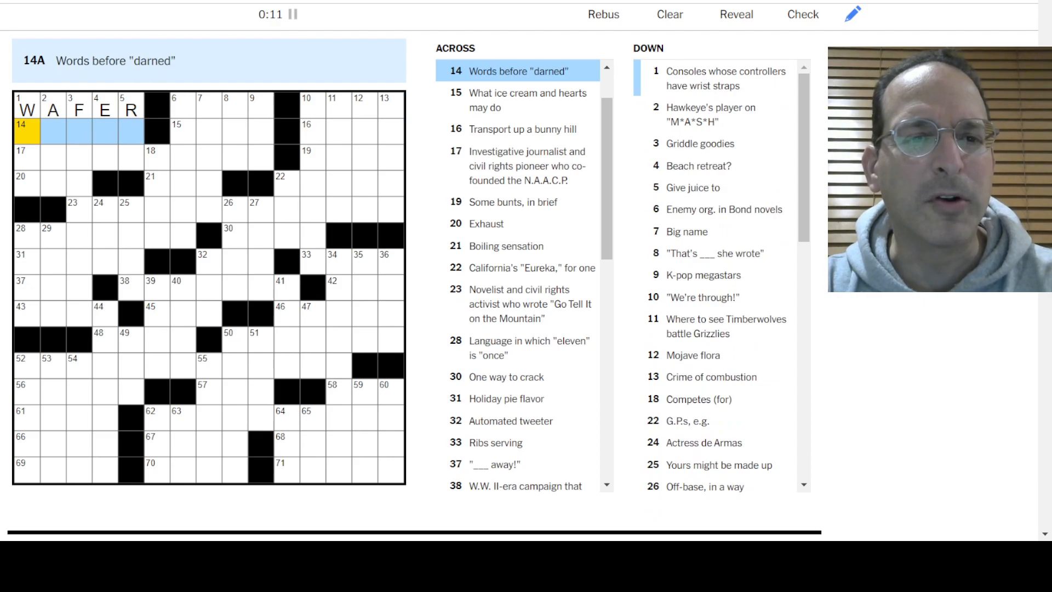
{"action": "type", "text": "ILLBE"}
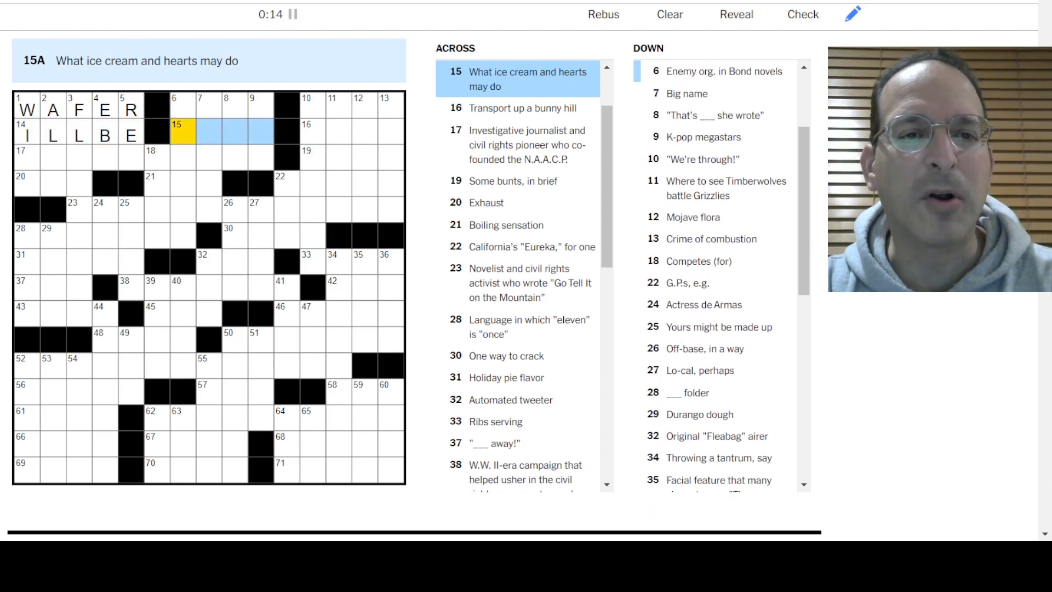
{"action": "type", "text": "MELT ROPE"}
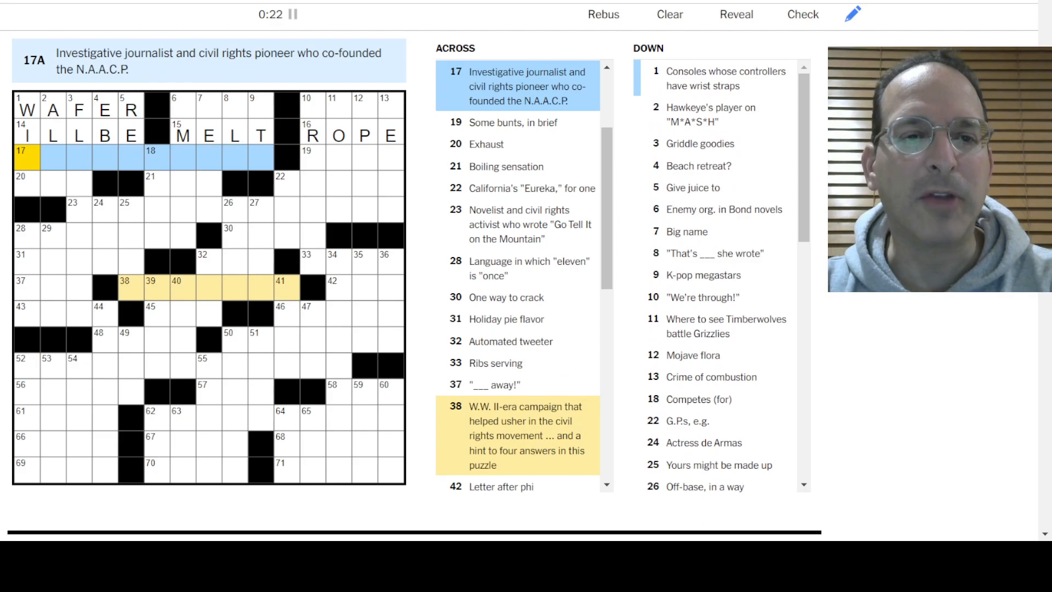
{"action": "type", "text": "IDATARBELL"}
{"action": "left_click", "coordinate": [351, 157]}
{"action": "type", "text": "SACS"}
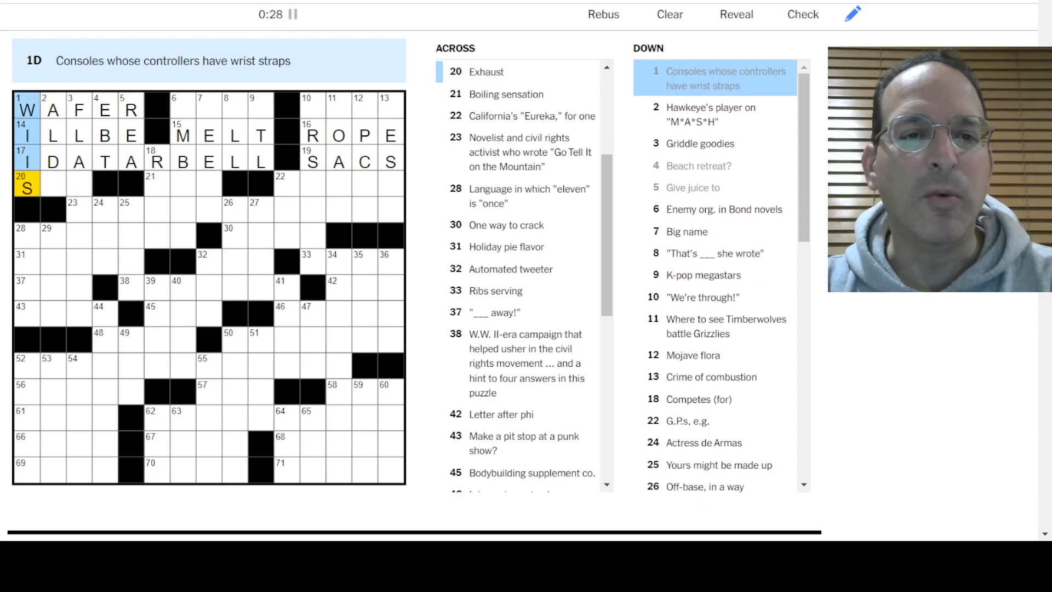
Fill FLAPJACKS at 3-Down and letters in 18-Down, 8-Down and 10-Down
{"action": "left_click", "coordinate": [78, 108]}
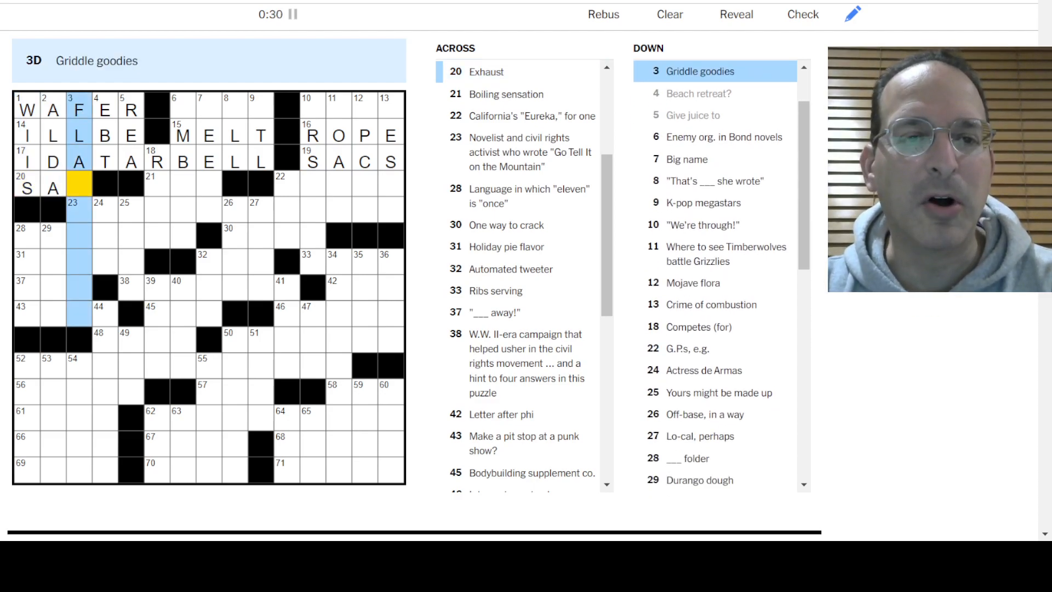
{"action": "type", "text": "PJACKS"}
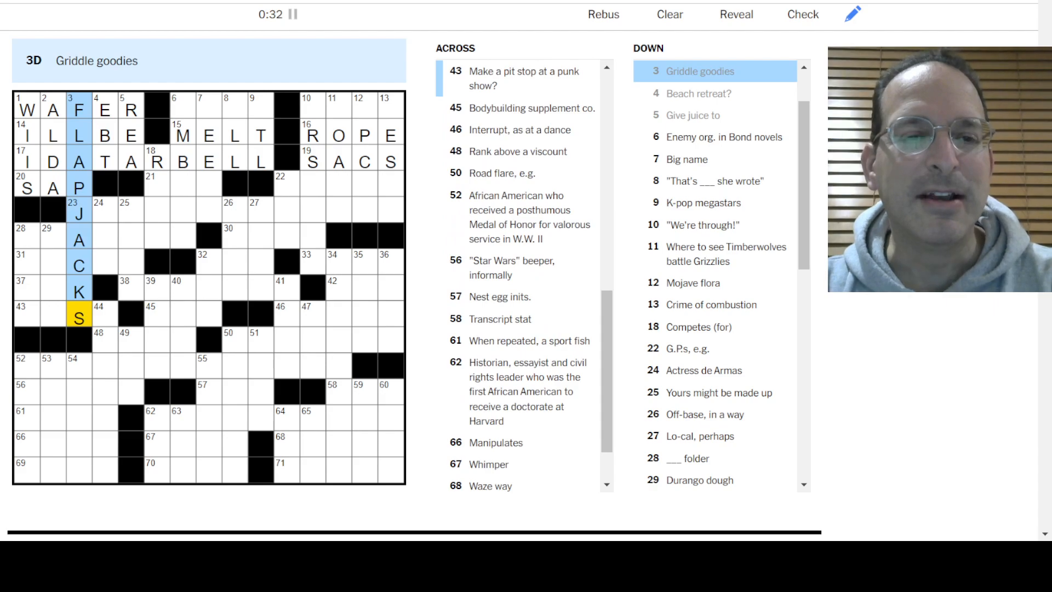
{"action": "left_click", "coordinate": [78, 212]}
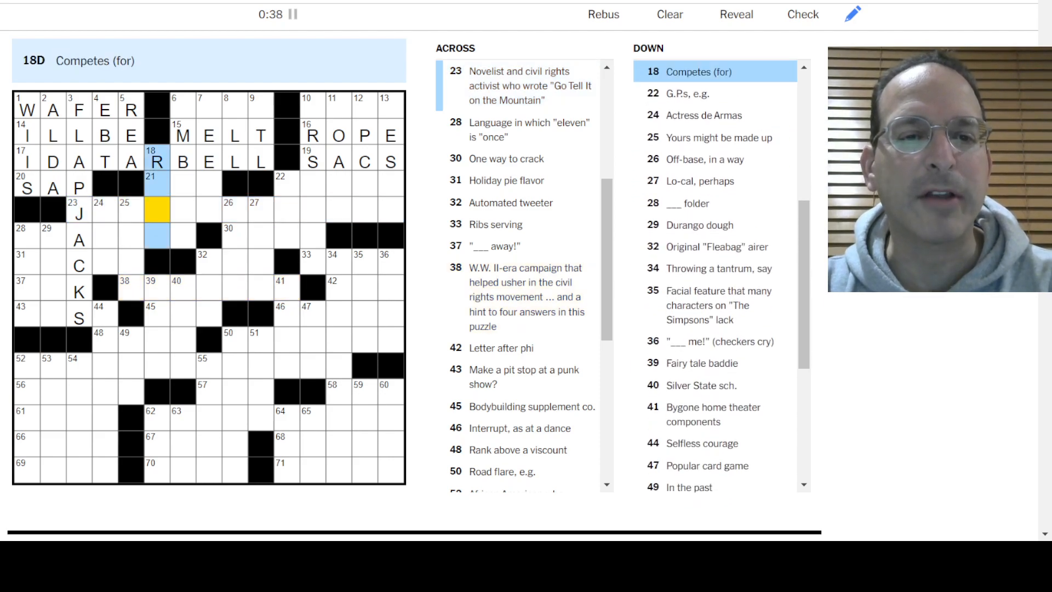
{"action": "type", "text": "UNS"}
{"action": "left_click", "coordinate": [235, 105]}
{"action": "type", "text": "A"}
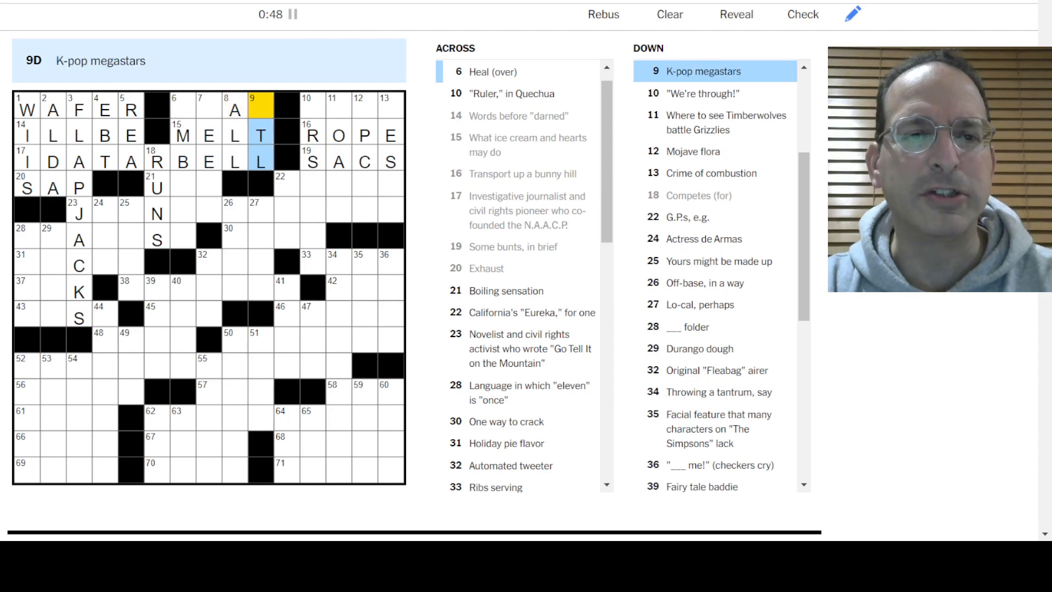
{"action": "type", "text": "BTS"}
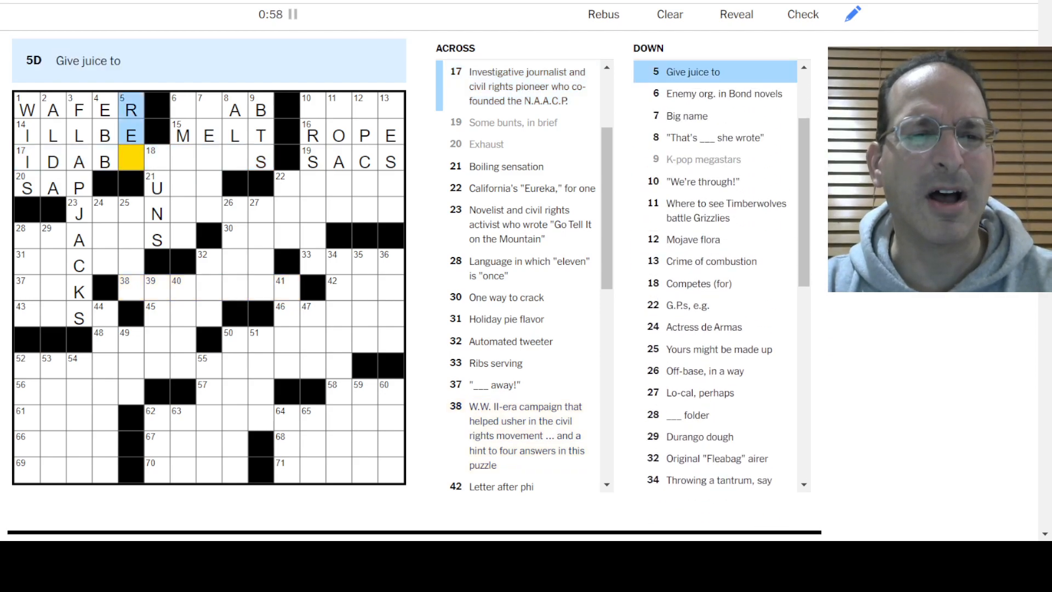
{"action": "type", "text": "V"}
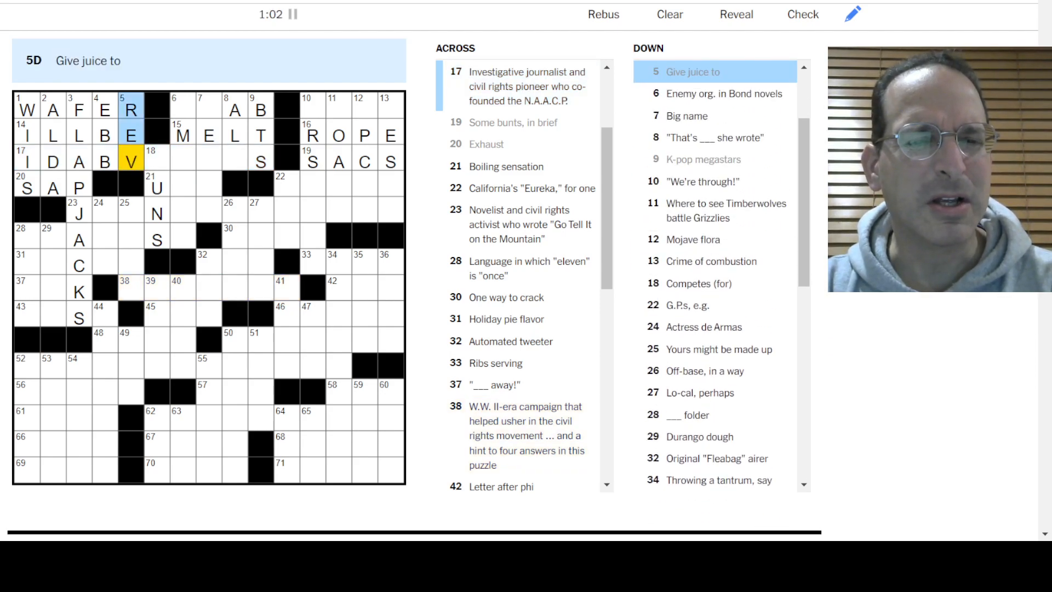
{"action": "left_click", "coordinate": [156, 159]}
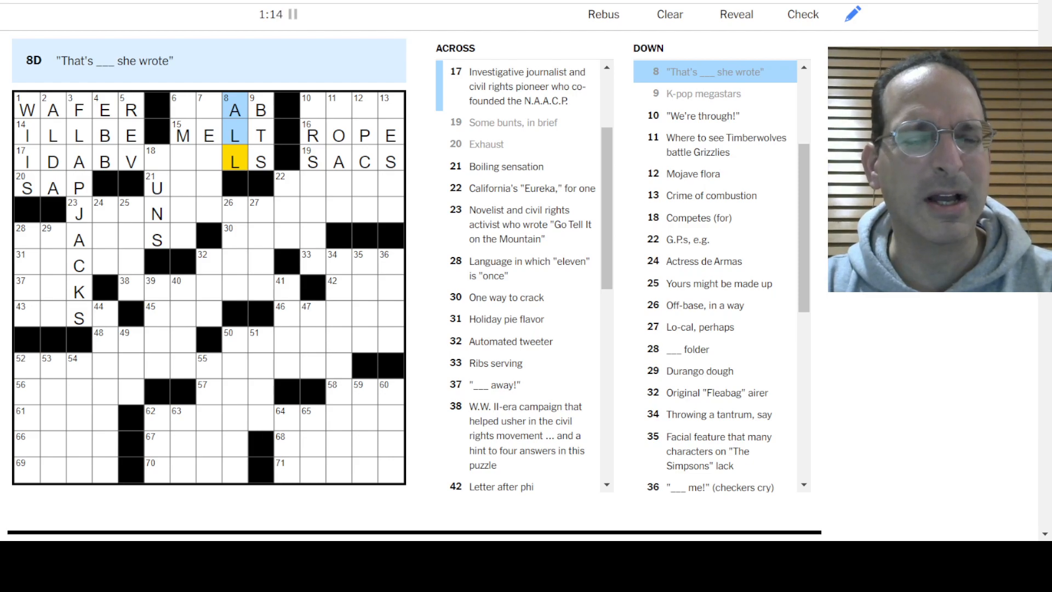
{"action": "left_click", "coordinate": [309, 104]}
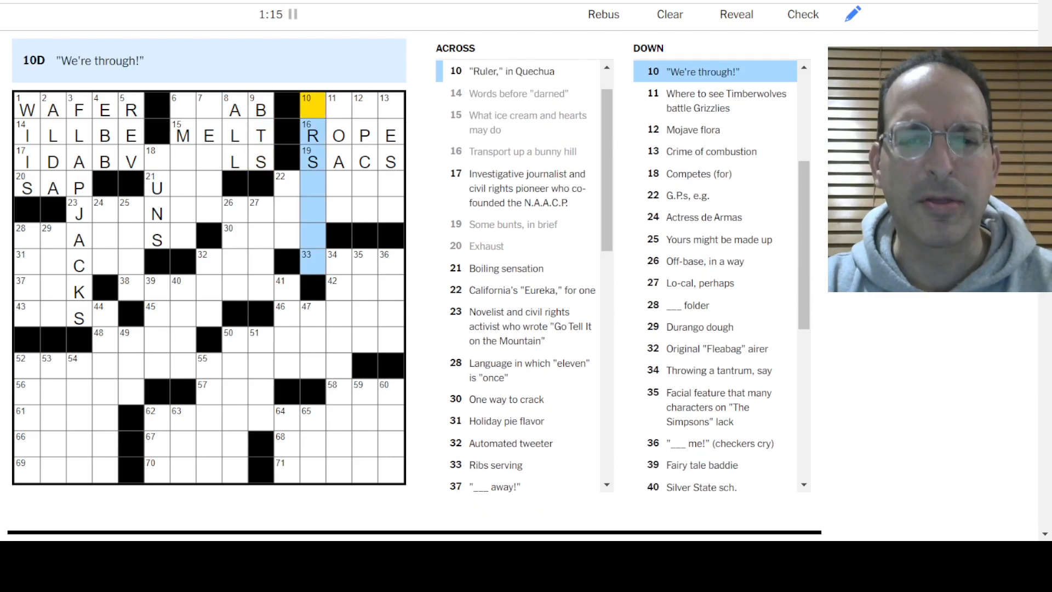
Fill the top-right corner with INCA, TBAR and MOTTO, completing IDA B VVELLS
{"action": "left_click", "coordinate": [332, 108]}
{"action": "type", "text": "COURS"}
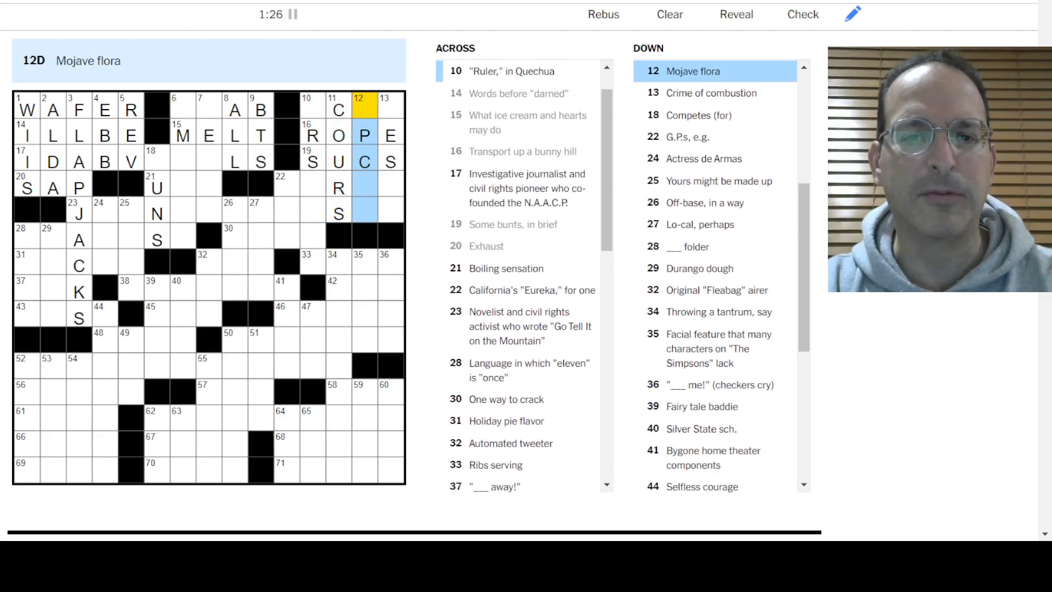
{"action": "left_click", "coordinate": [80, 213]}
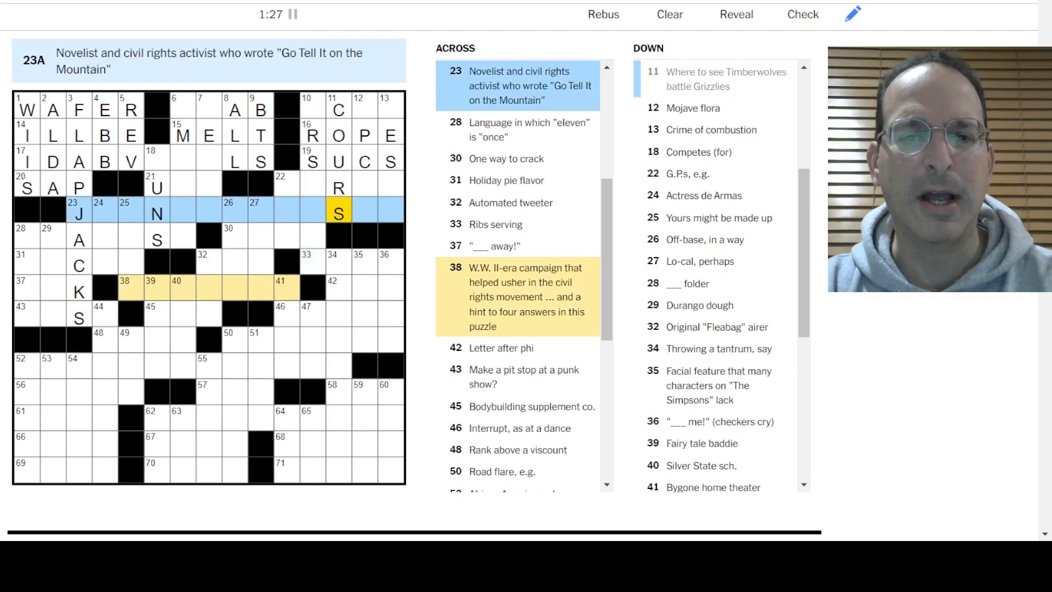
{"action": "left_click", "coordinate": [365, 110]}
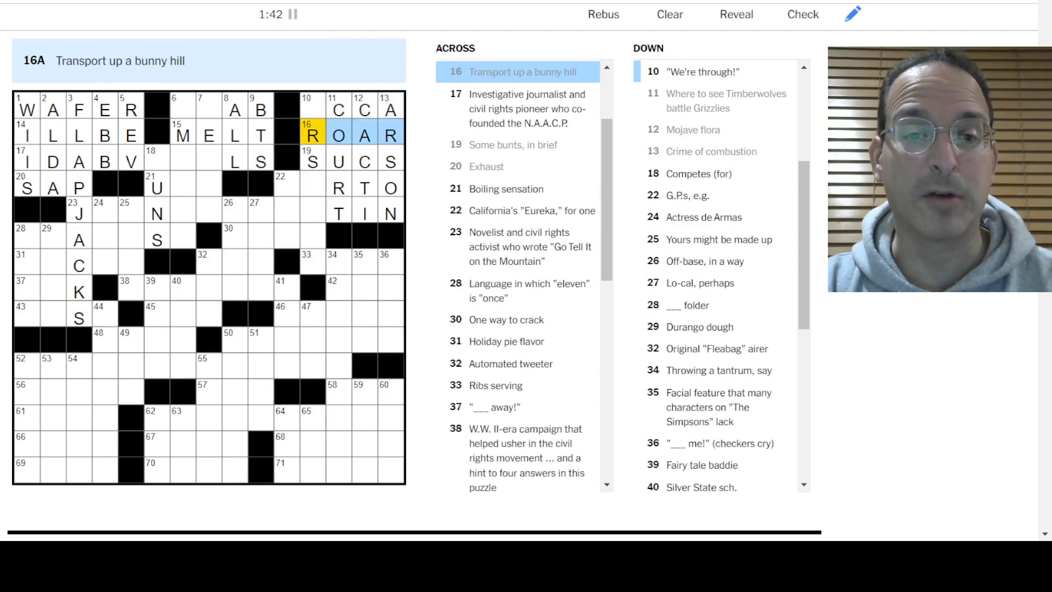
{"action": "type", "text": "B"}
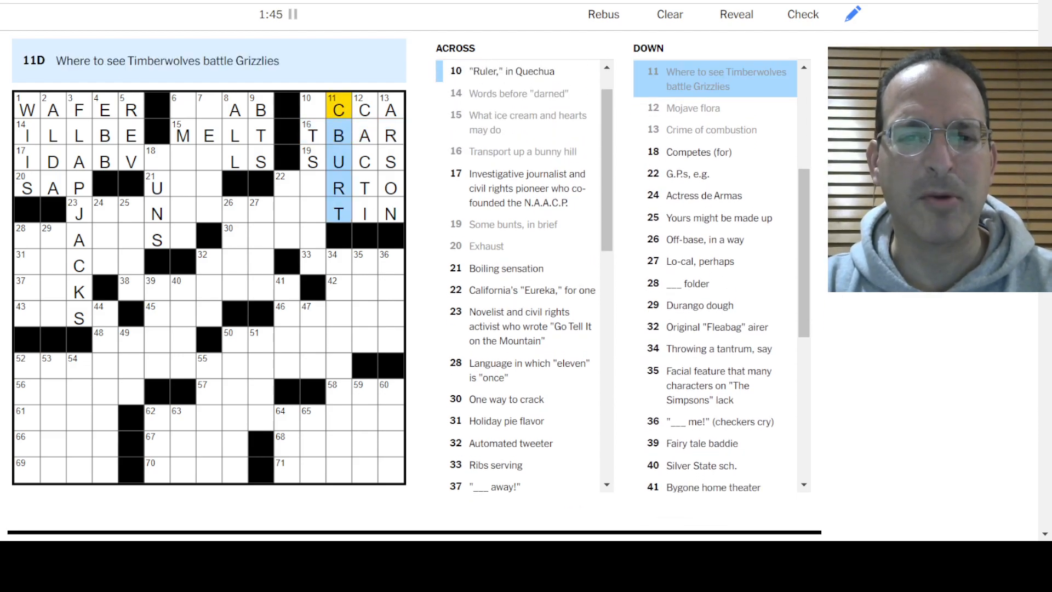
{"action": "left_click", "coordinate": [308, 109]}
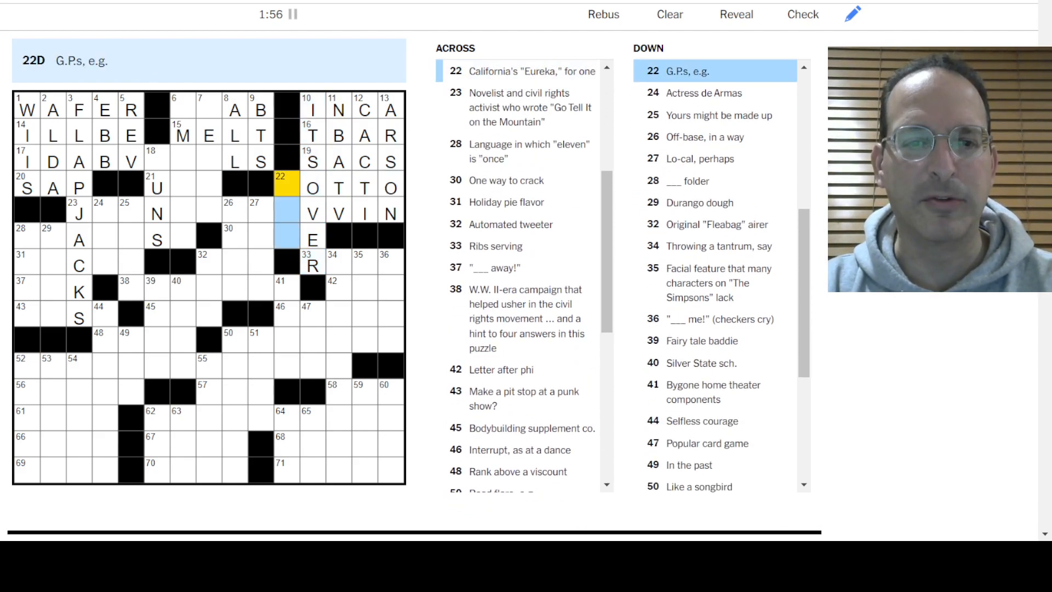
{"action": "type", "text": "MDS"}
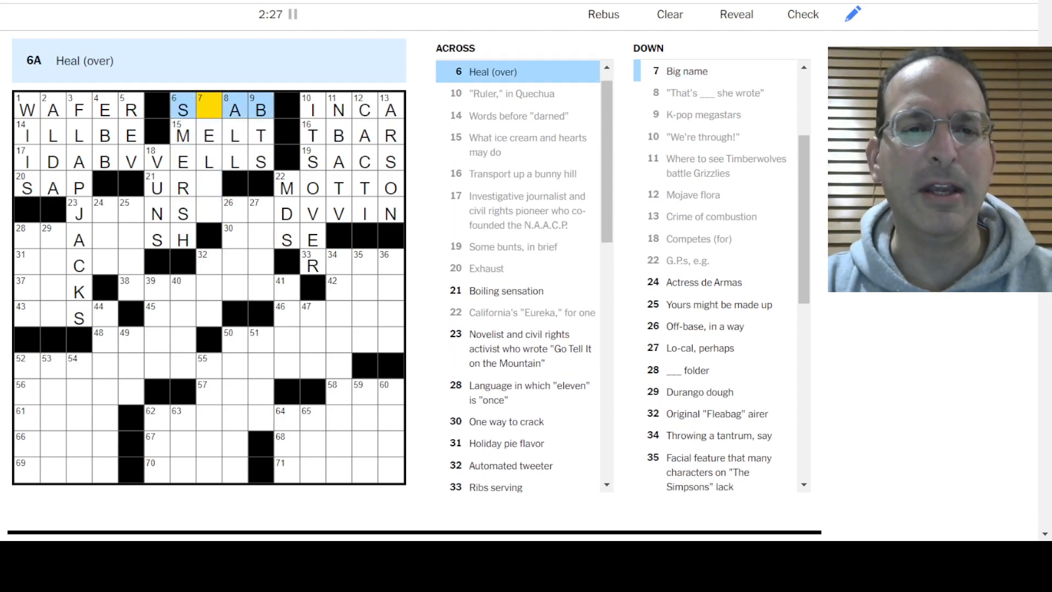
Enter PECAN at 31-Across and CUT IN in the upper-middle grid
{"action": "left_click", "coordinate": [209, 109]}
{"action": "type", "text": "C"}
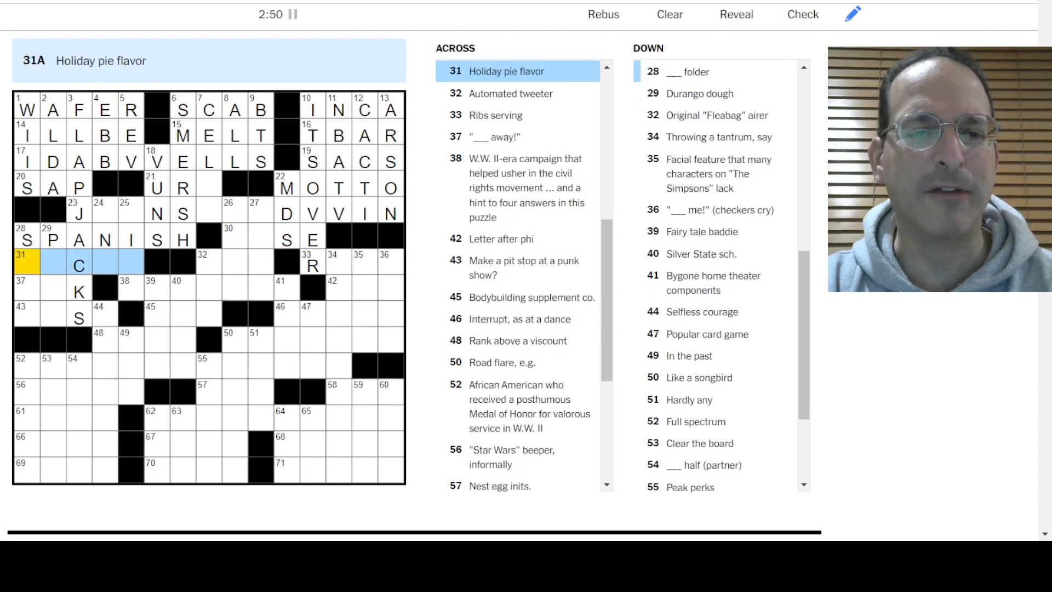
{"action": "type", "text": "PECAN"}
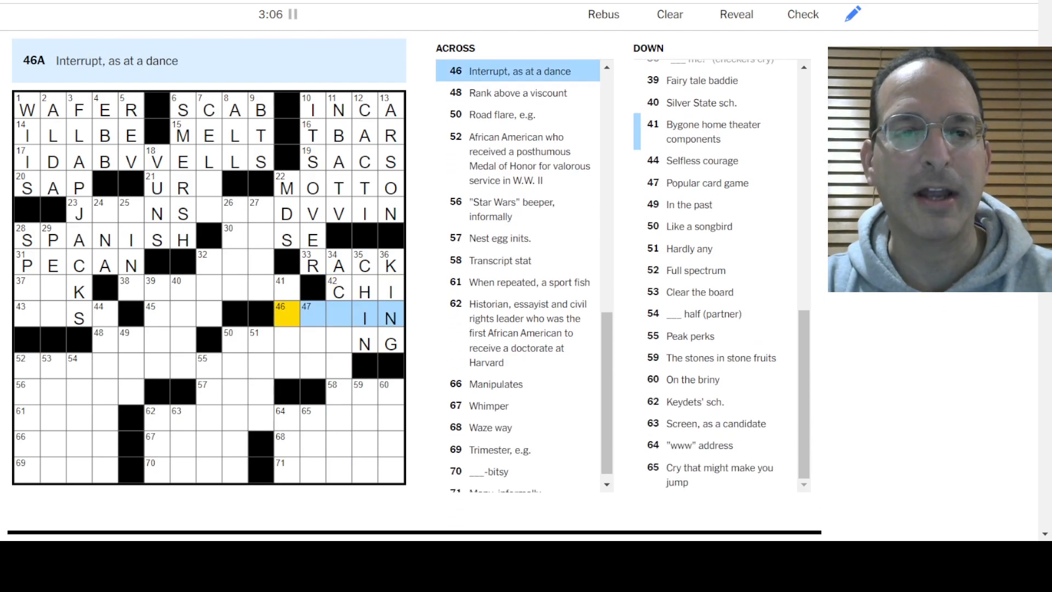
{"action": "type", "text": "CUT"}
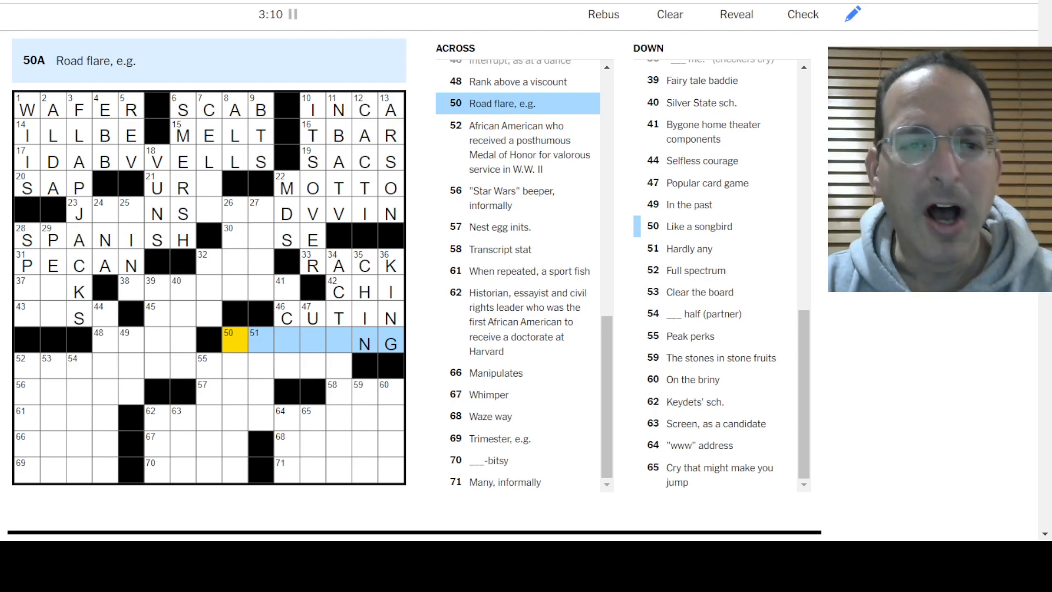
Fill the lower right with WARNING, SON, IRA, GPA, ROUTE and LOTSA
{"action": "left_click", "coordinate": [285, 343]}
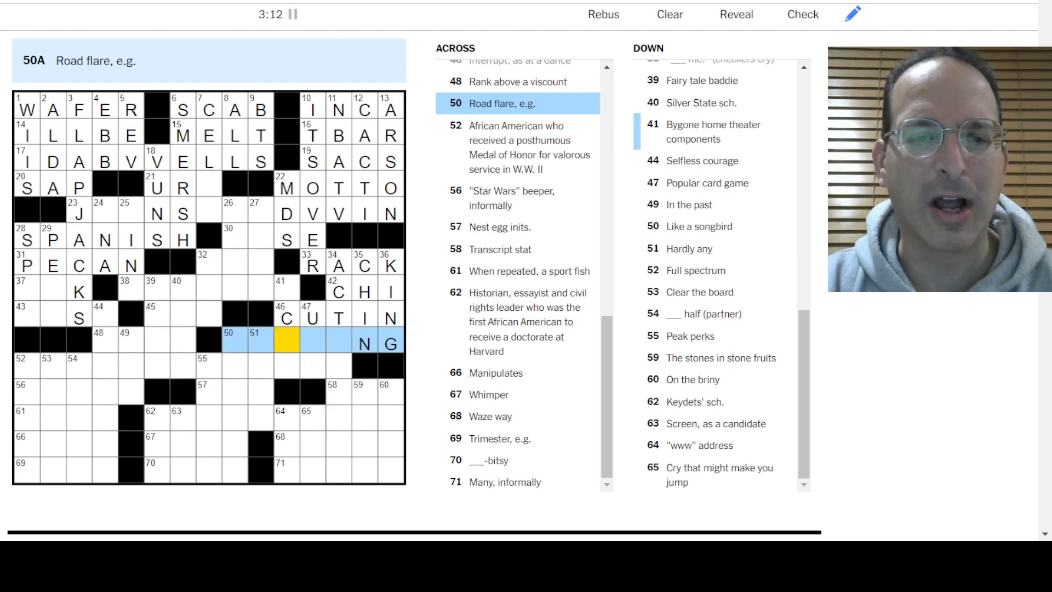
{"action": "left_click", "coordinate": [337, 343]}
{"action": "type", "text": "WARNI"}
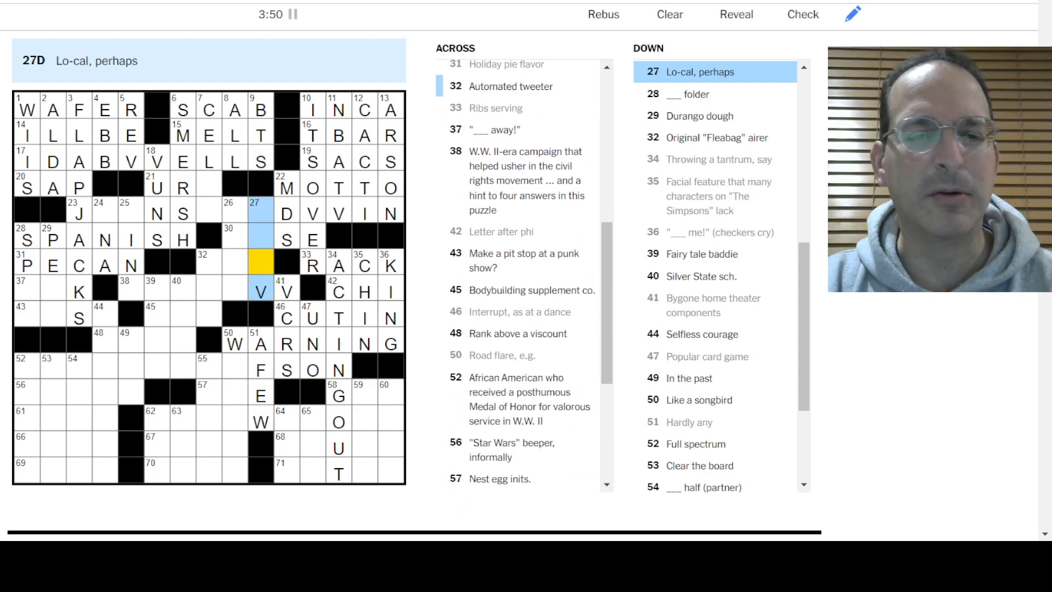
{"action": "left_click", "coordinate": [235, 343]}
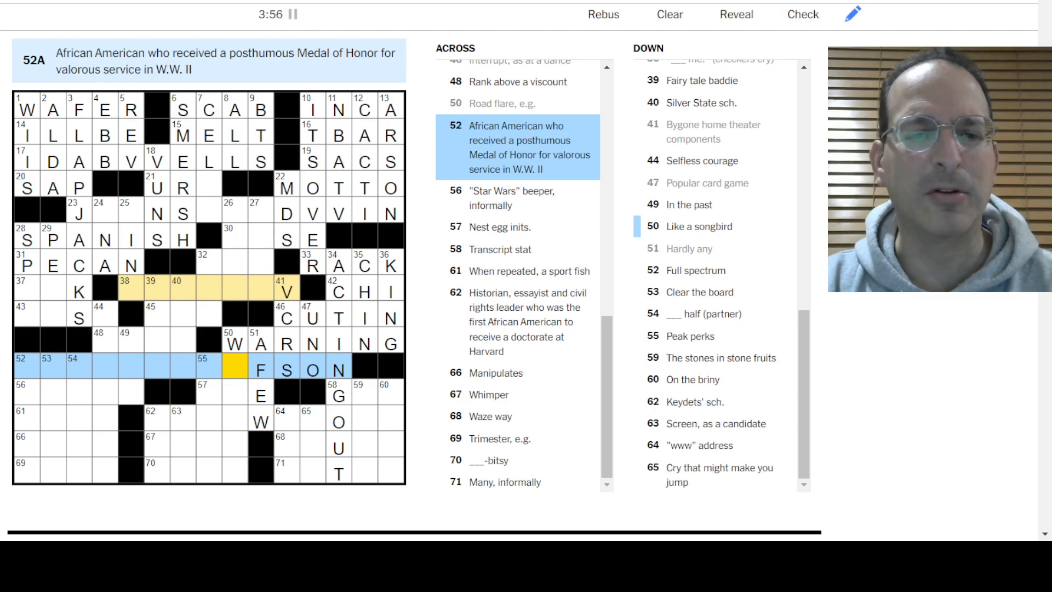
{"action": "left_click", "coordinate": [209, 395]}
{"action": "type", "text": "IRA"}
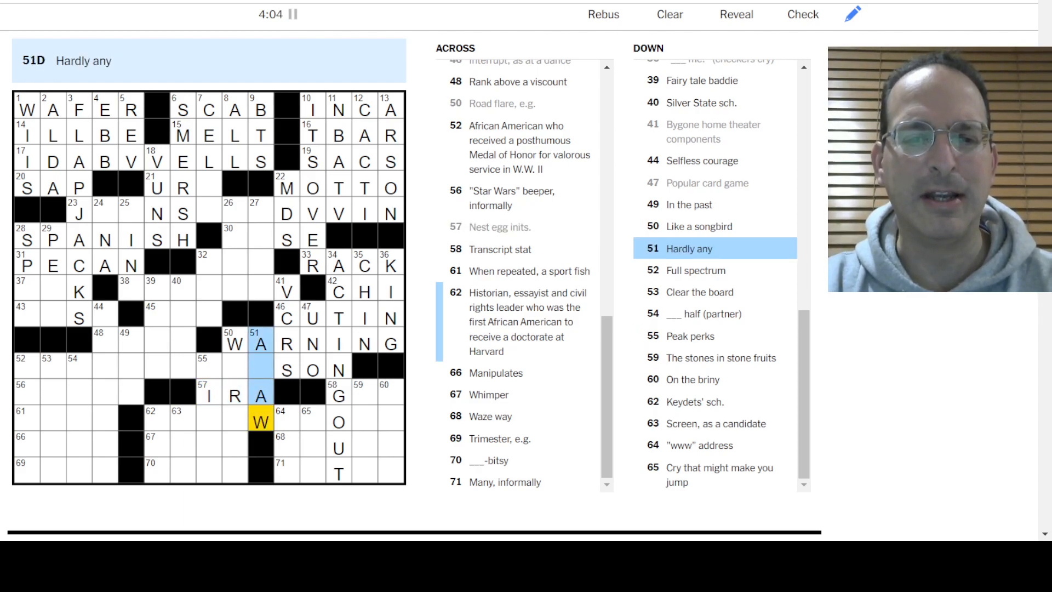
{"action": "left_click", "coordinate": [234, 344]}
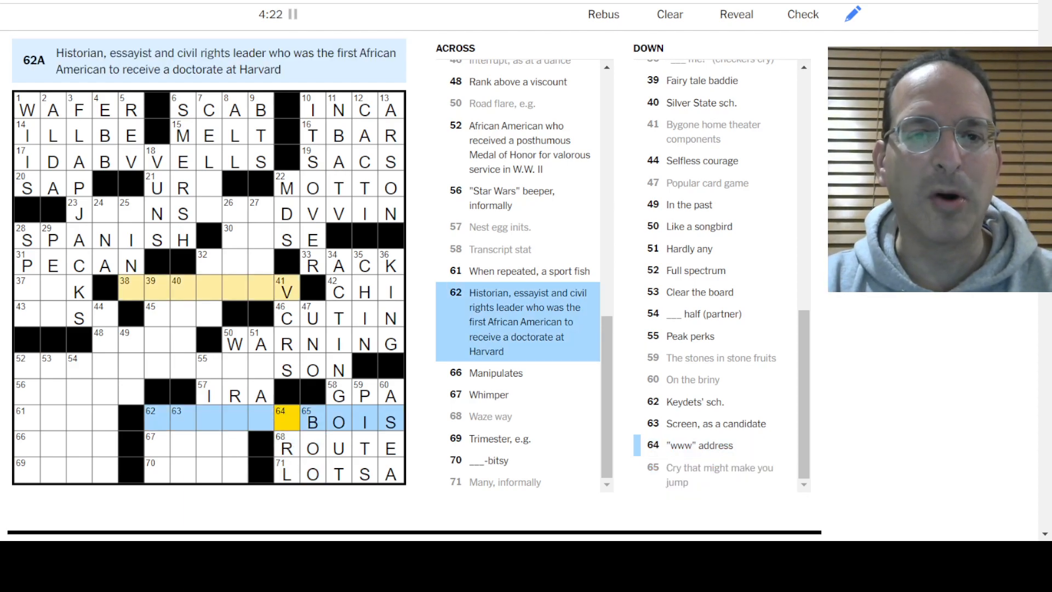
Enter VVEBDUBOIS at 62-Across plus the www, songbird and Peak perks answers
{"action": "type", "text": "WW"}
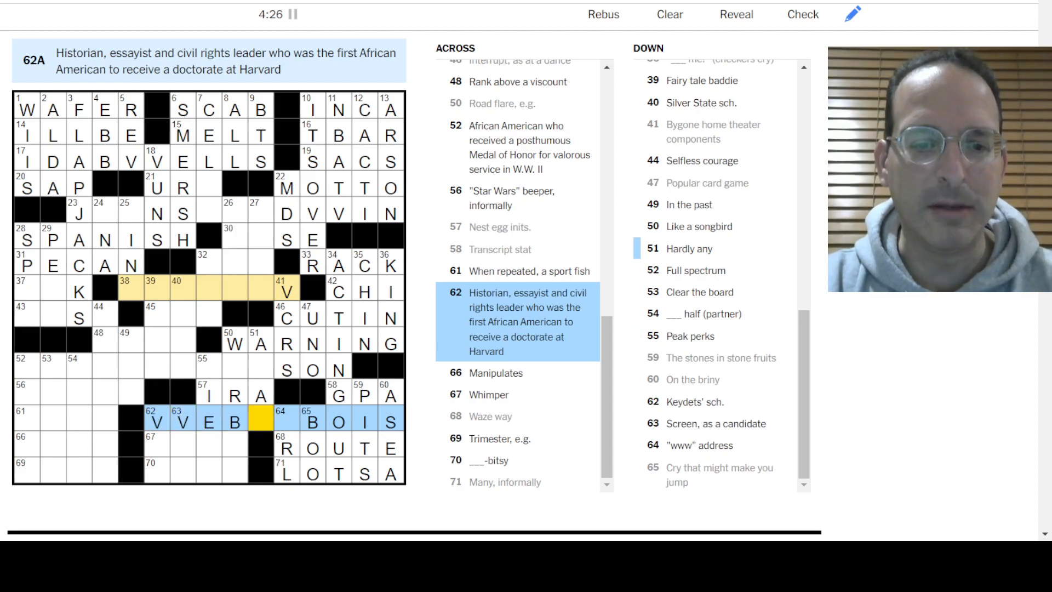
{"action": "left_click", "coordinate": [285, 422]}
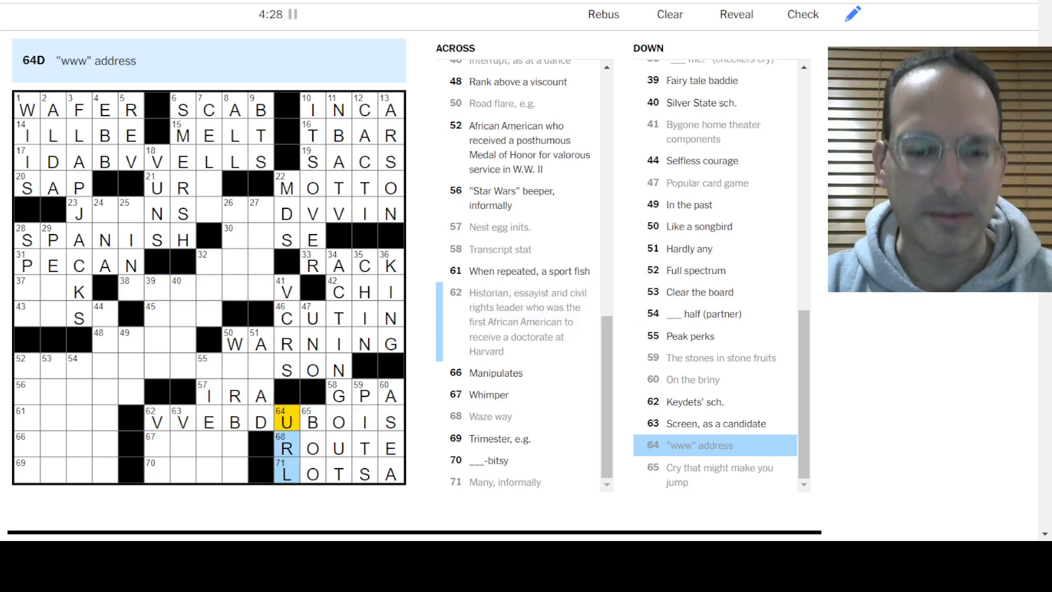
{"action": "left_click", "coordinate": [233, 343]}
{"action": "type", "text": "ARBLE"}
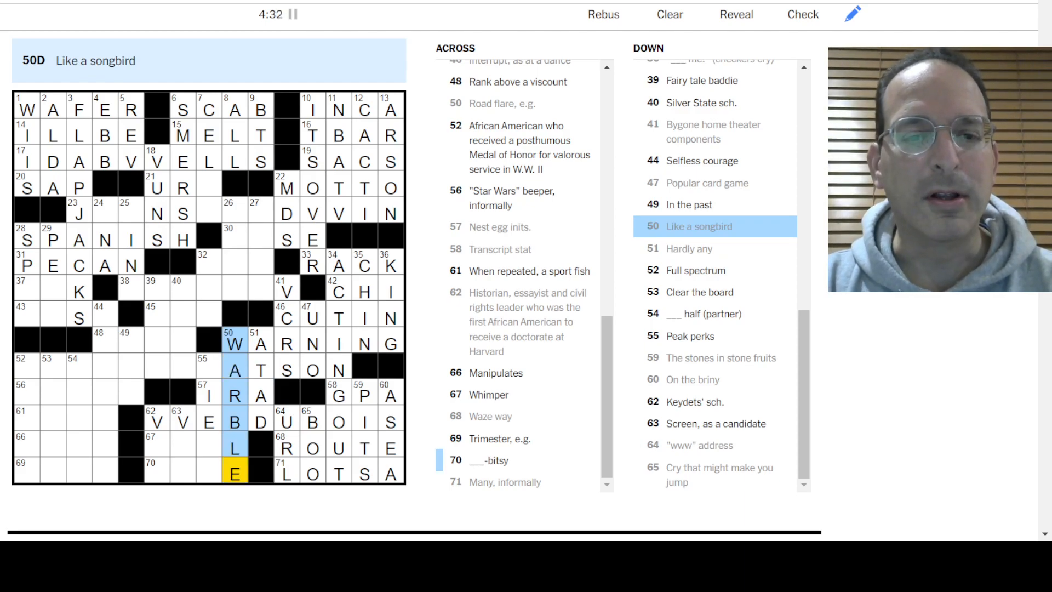
{"action": "left_click", "coordinate": [208, 367]}
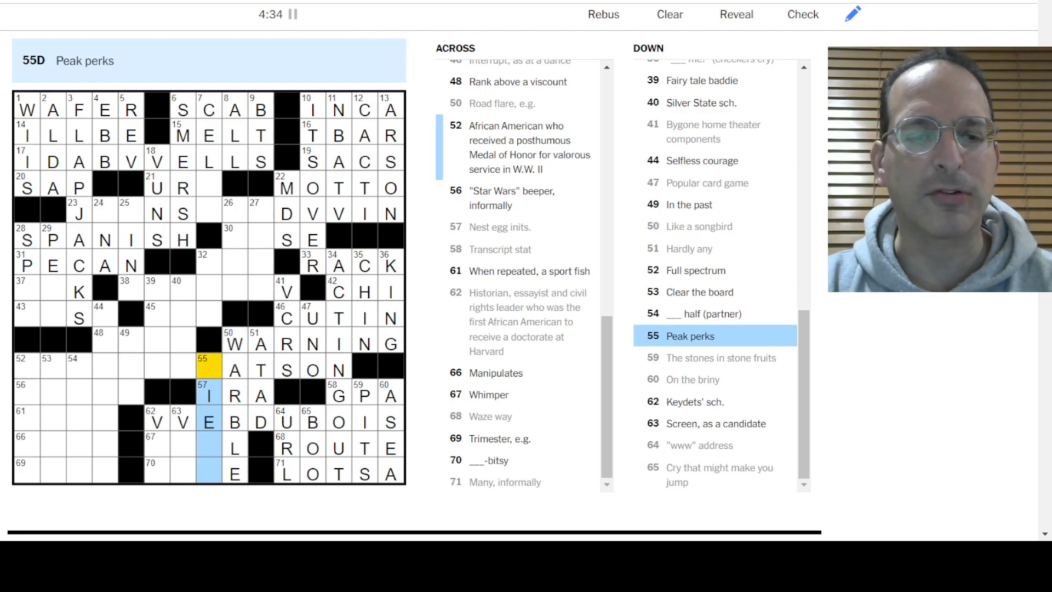
{"action": "left_click", "coordinate": [181, 421]}
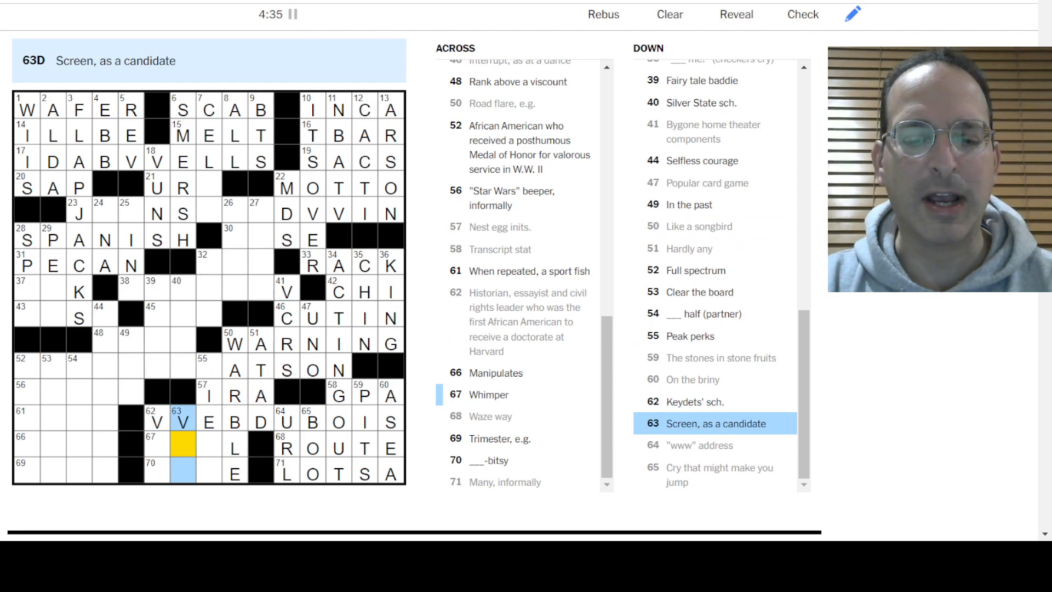
Fill ITSY, VVATSON, GNC and EARL, and enter UNL for Silver State sch
{"action": "left_click", "coordinate": [155, 421]}
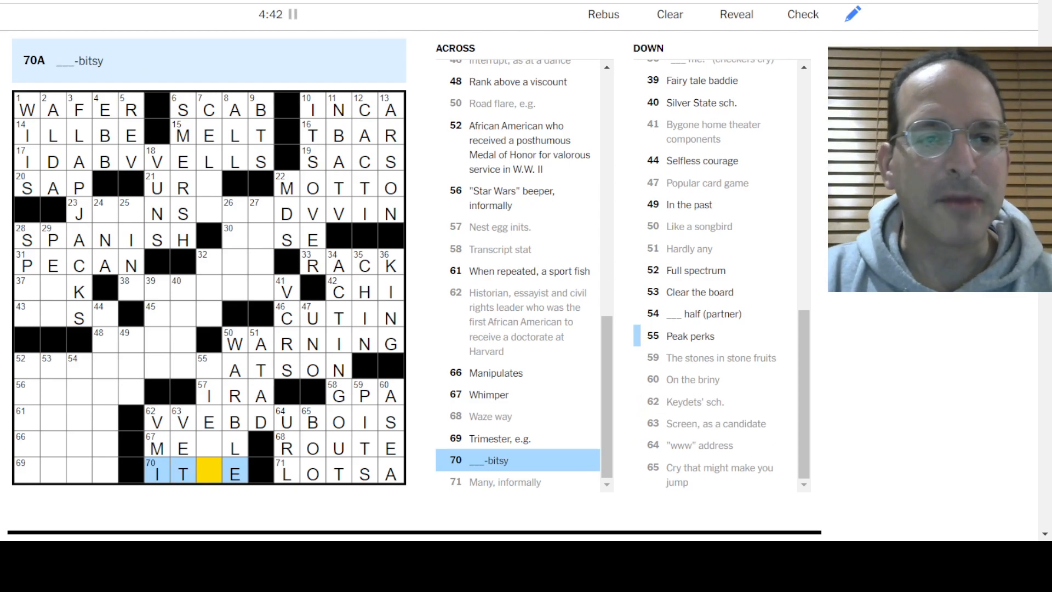
{"action": "type", "text": "SY"}
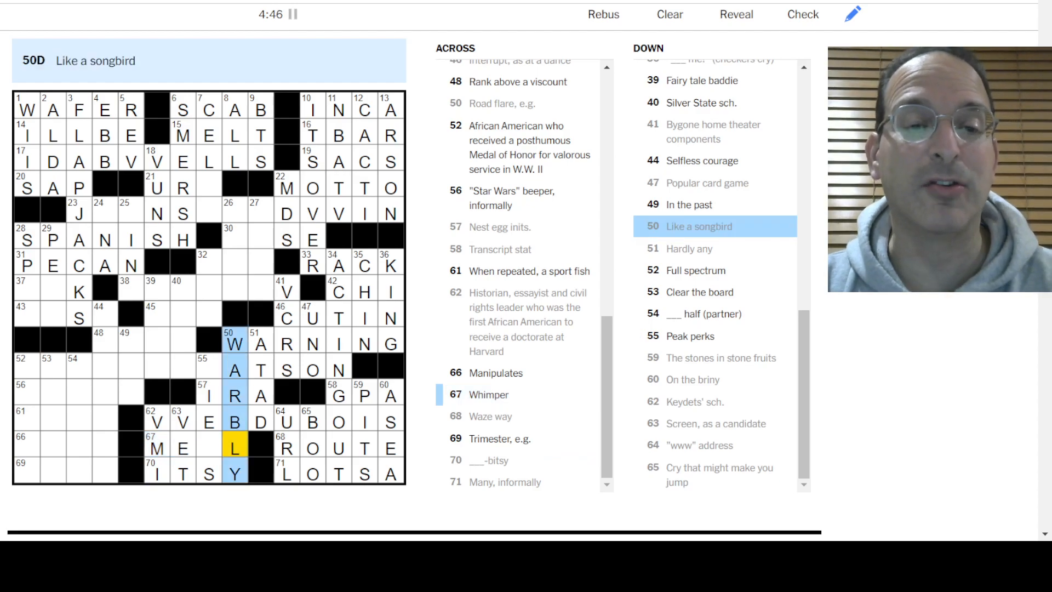
{"action": "left_click", "coordinate": [182, 447]}
{"action": "type", "text": "W"}
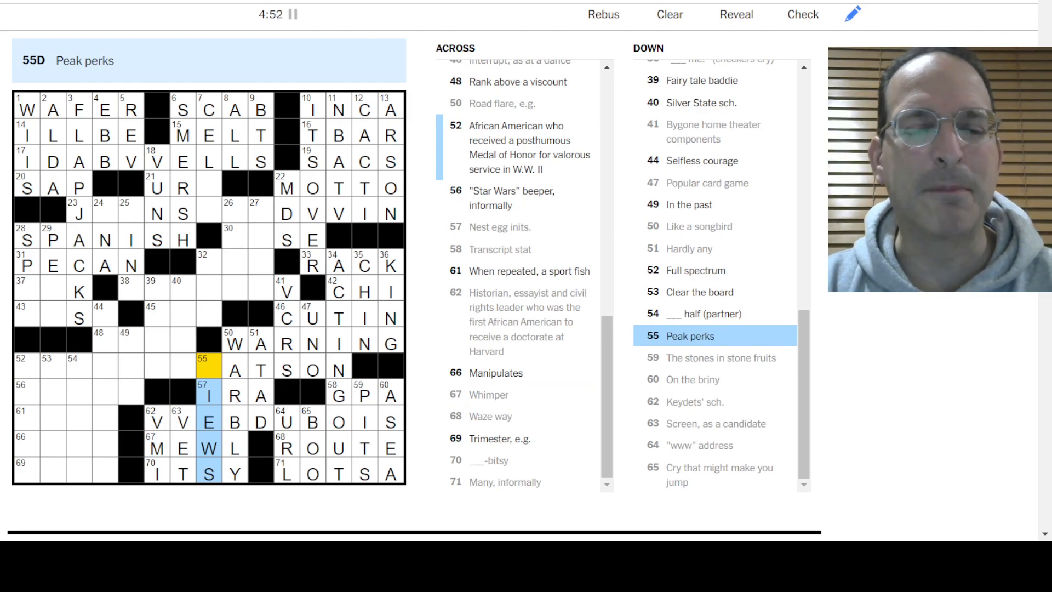
{"action": "left_click", "coordinate": [78, 367]}
{"action": "type", "text": "VV"}
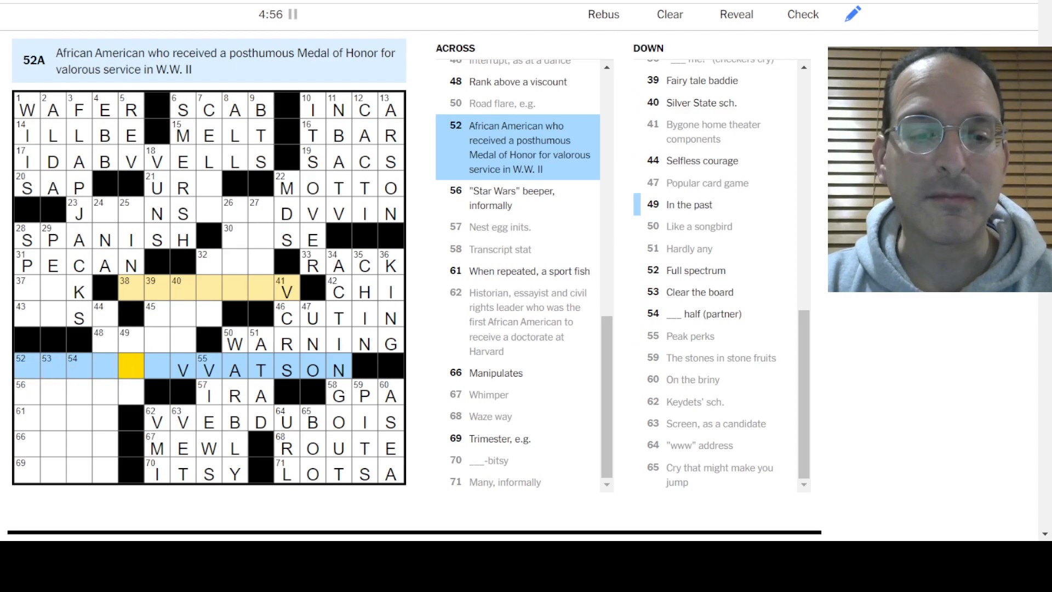
{"action": "left_click", "coordinate": [181, 290]}
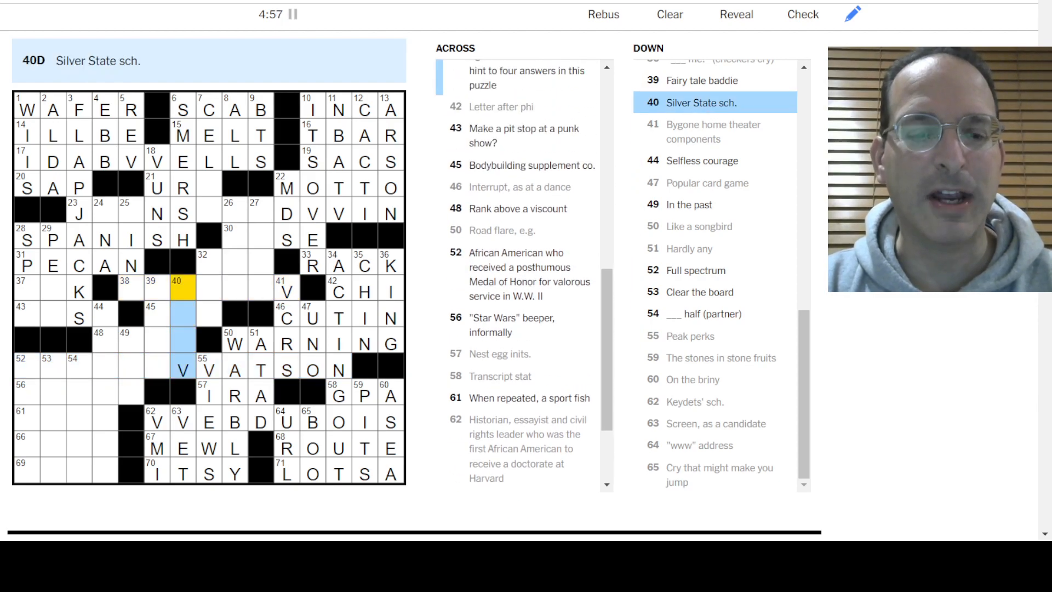
{"action": "type", "text": "UNL"}
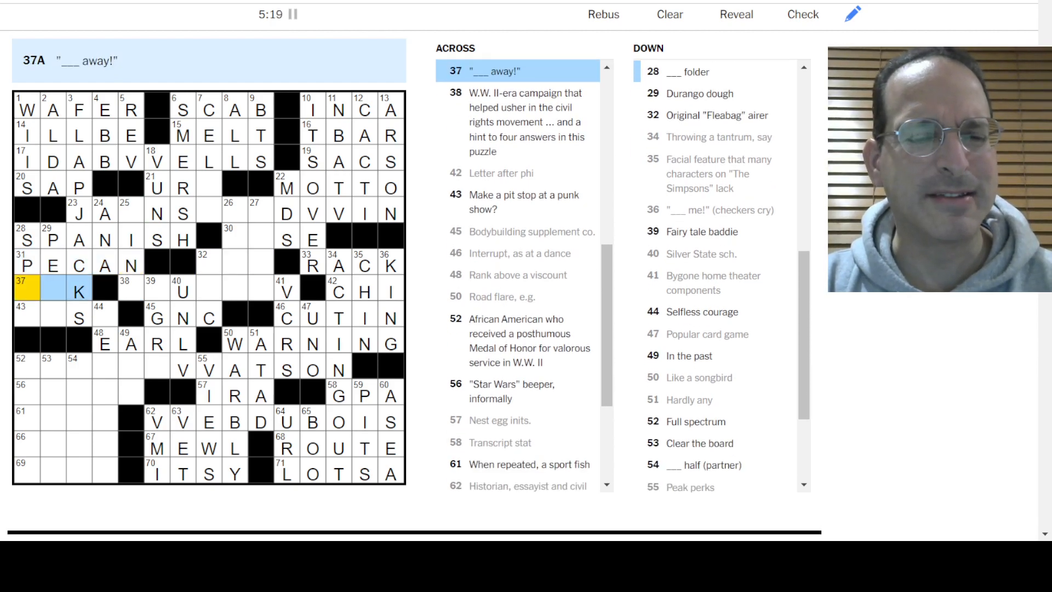
Fill the lower-left answers and enter DOUBLE V at 38-Across
{"action": "left_click", "coordinate": [28, 315]}
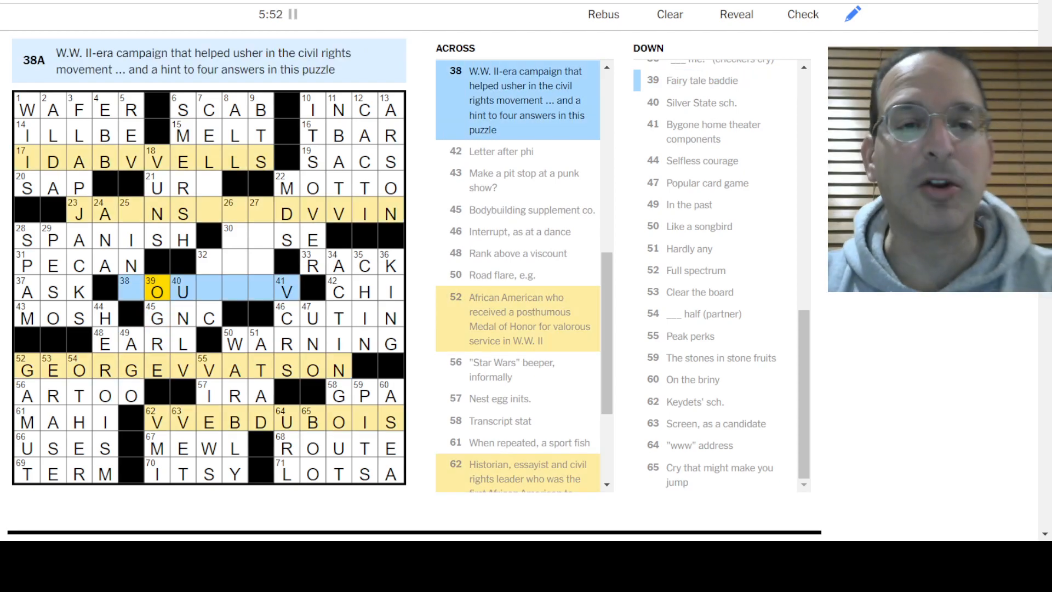
{"action": "type", "text": "D"}
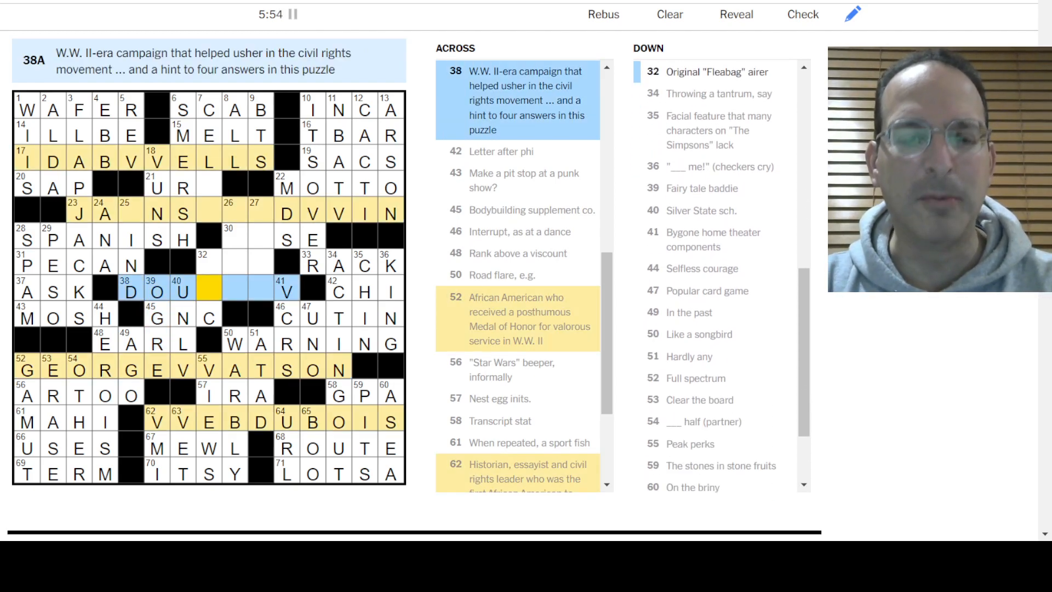
{"action": "type", "text": "BLE"}
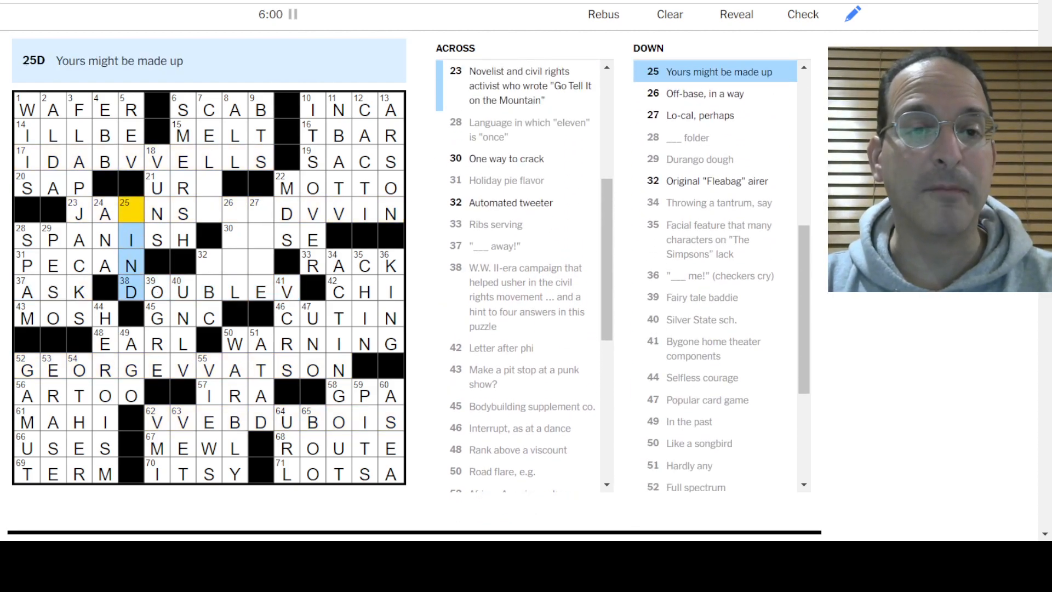
Fill JAMESBALDVVIN, WISE and BOT to finish the grid in 6:27
{"action": "left_click", "coordinate": [79, 213]}
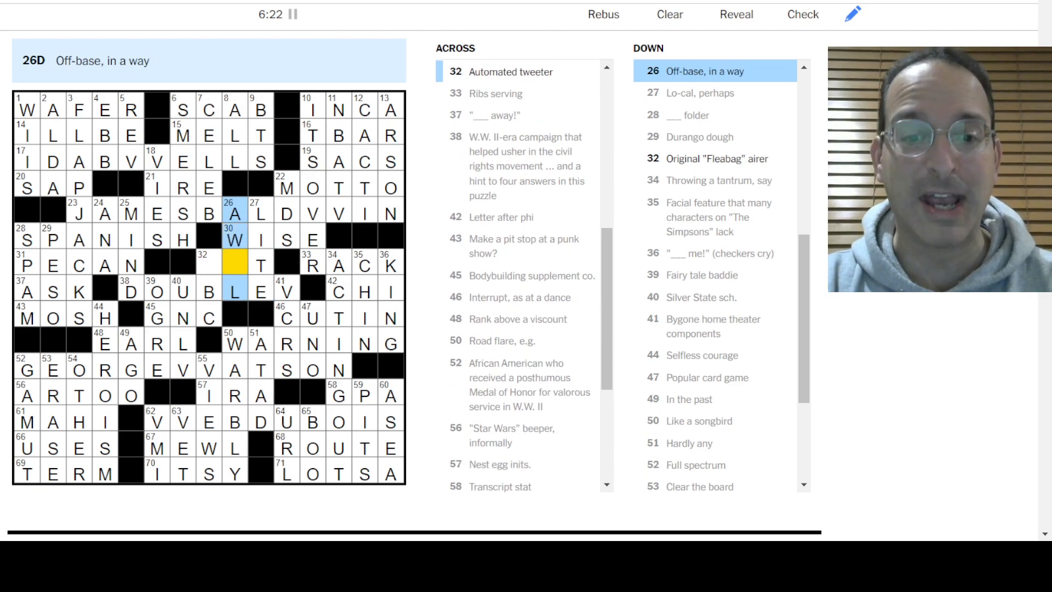
{"action": "left_click", "coordinate": [208, 265]}
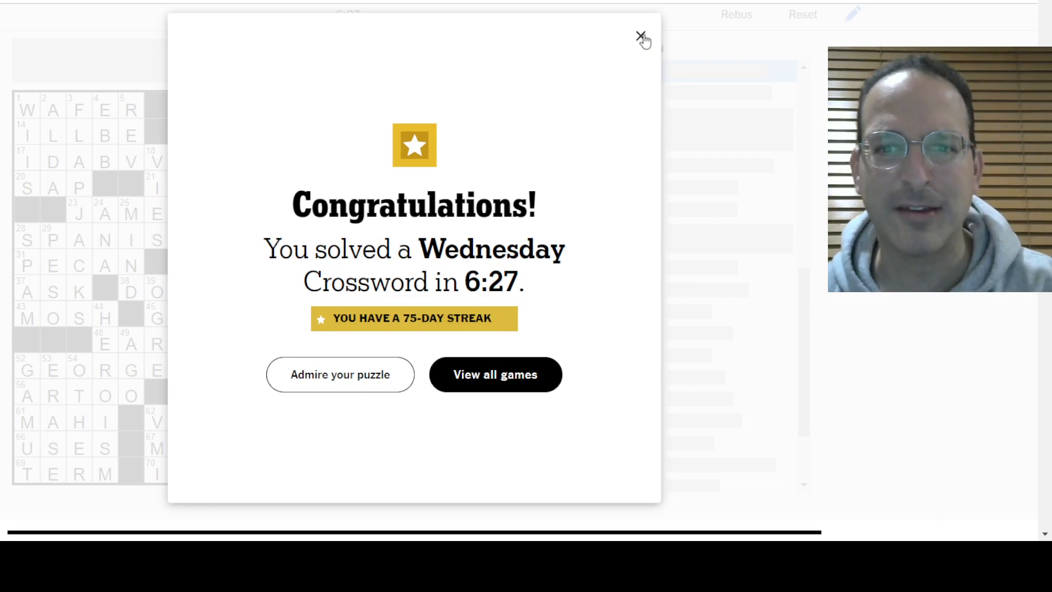
Dismiss the congratulations popup and review the GEORGEVVATSON theme answer
{"action": "left_click", "coordinate": [641, 35]}
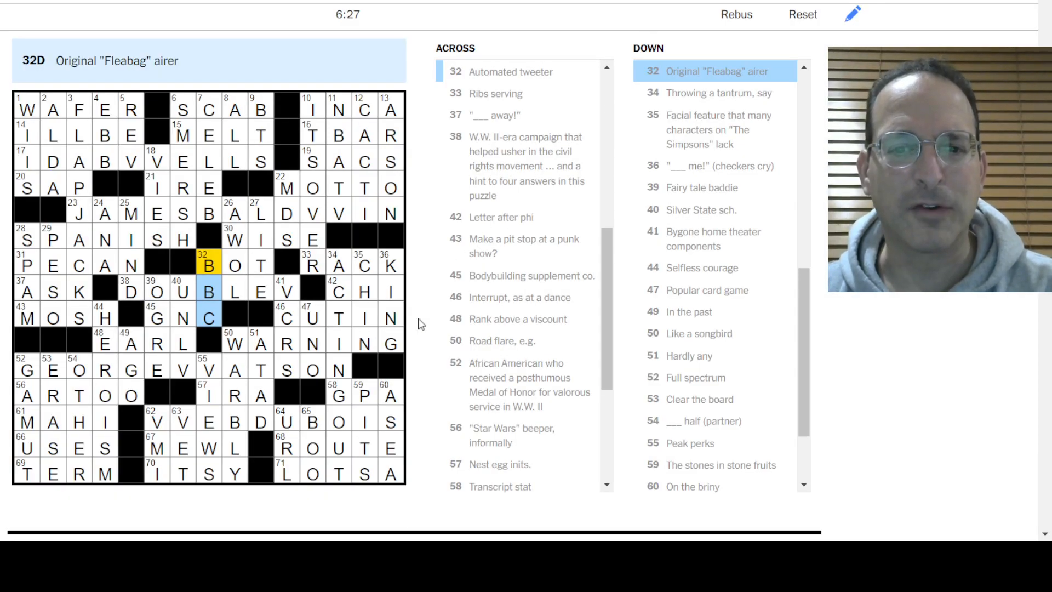
{"action": "mouse_move", "coordinate": [88, 162]}
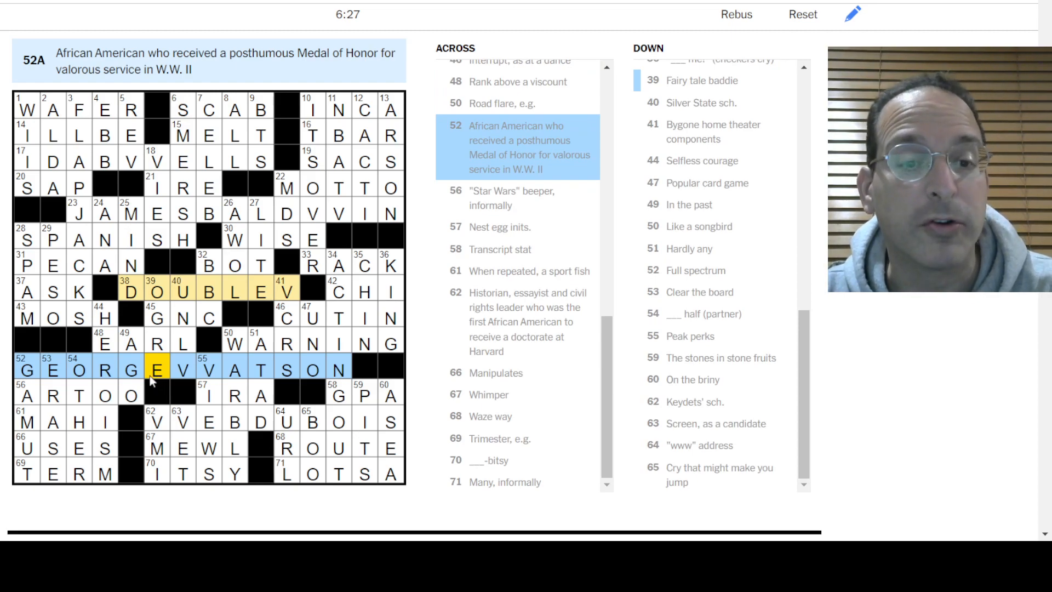
{"action": "left_click", "coordinate": [206, 422]}
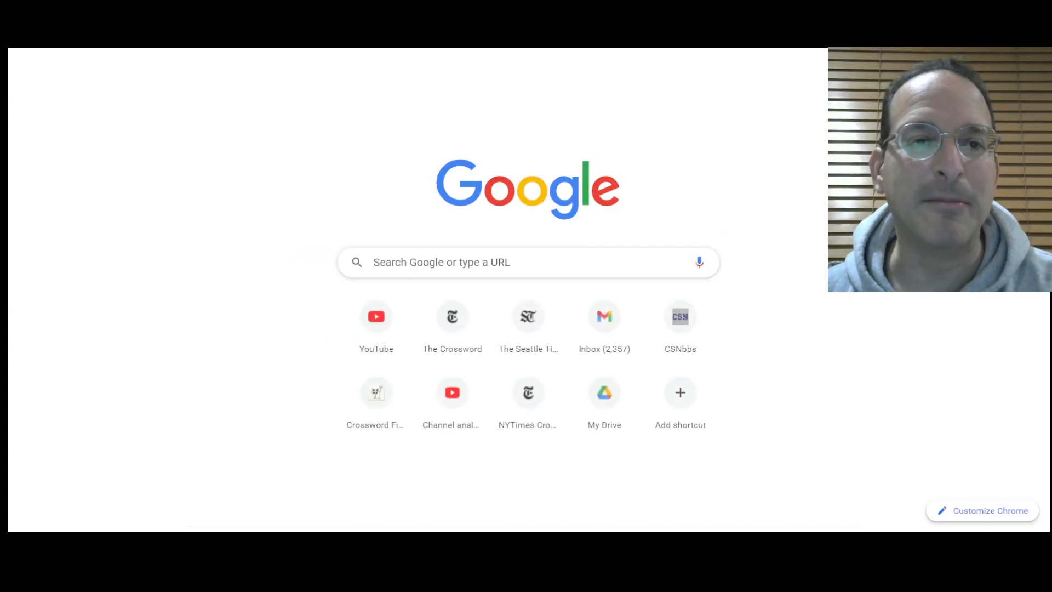
Search Google for 'double v campaign' using the suggestion
{"action": "type", "text": "double v"}
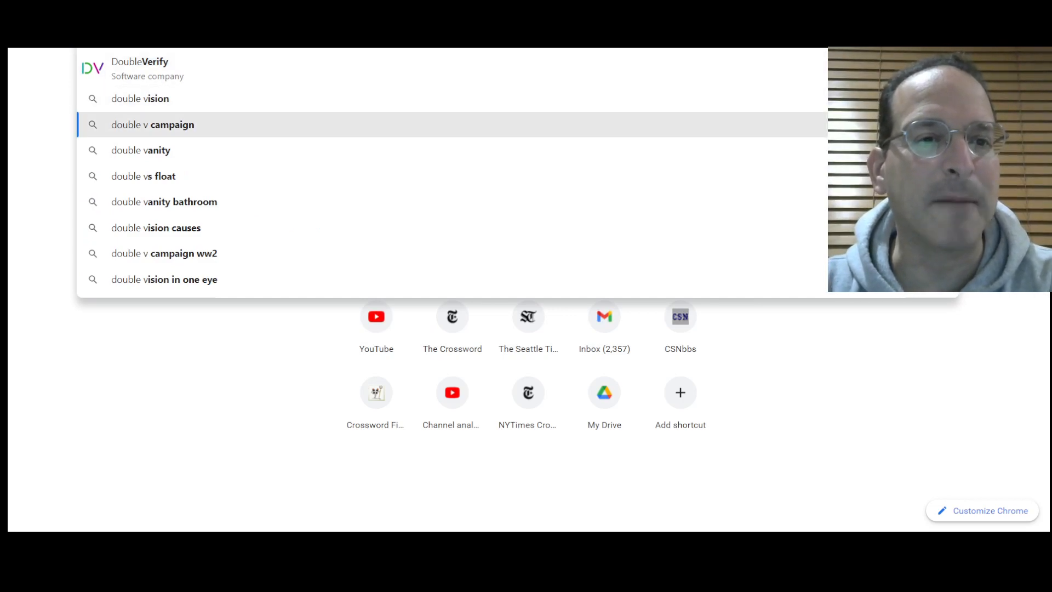
{"action": "left_click", "coordinate": [152, 125]}
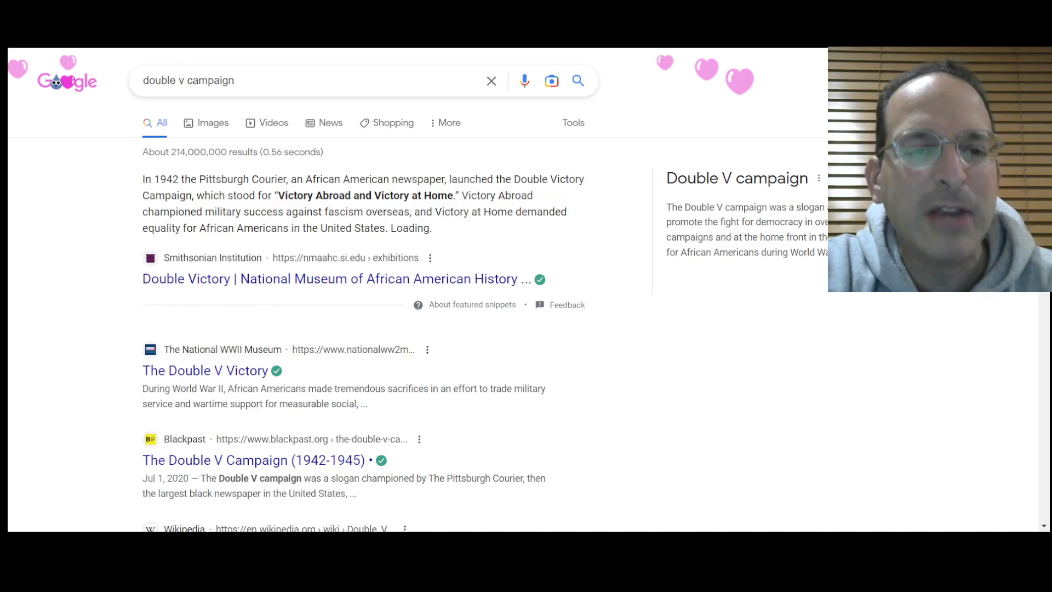
{"action": "mouse_move", "coordinate": [233, 278]}
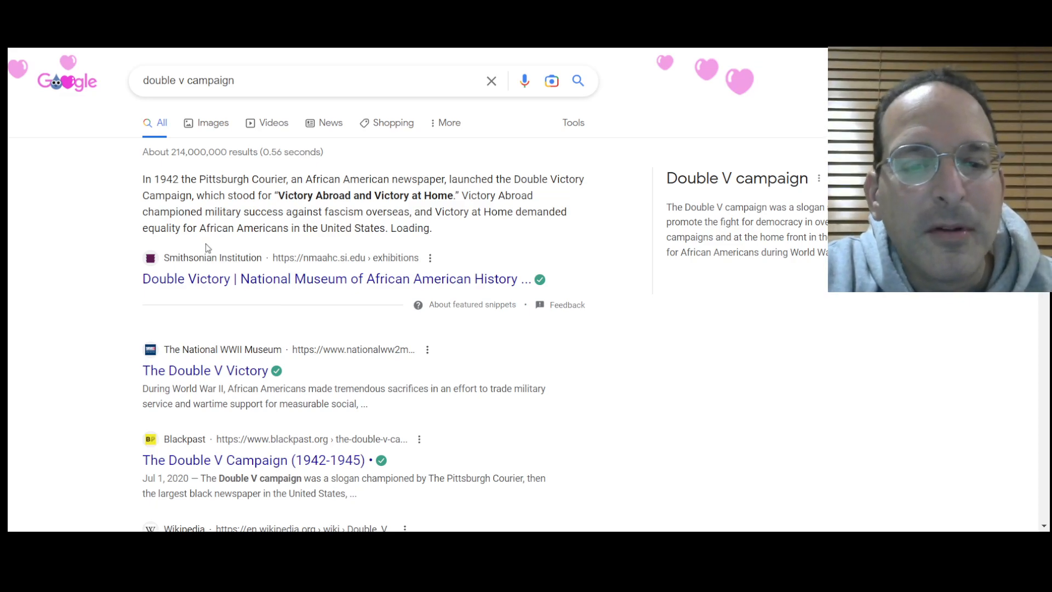
{"action": "mouse_move", "coordinate": [228, 325]}
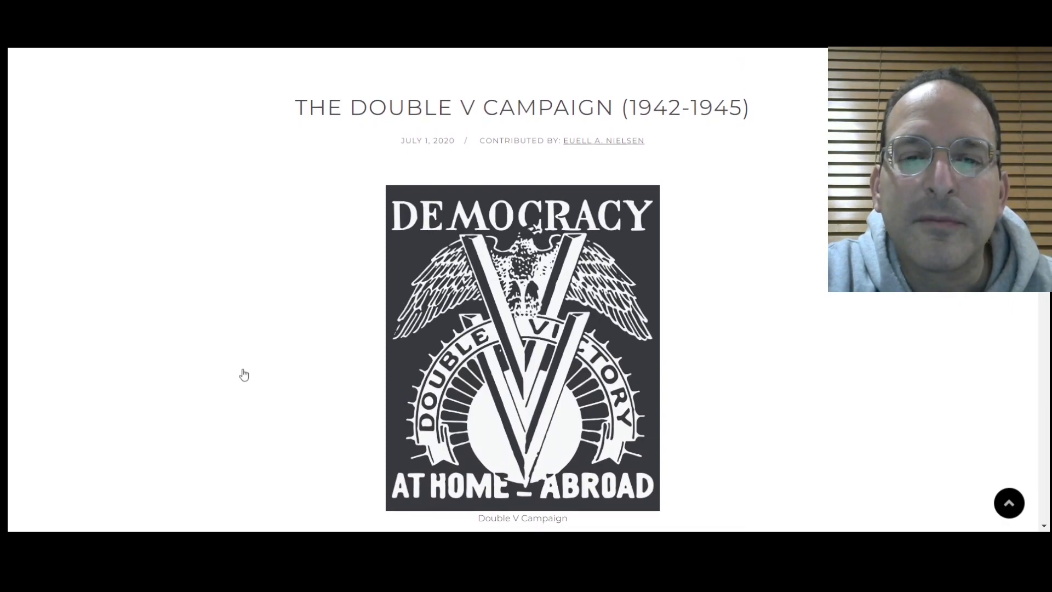
Read the BlackPast Double V Campaign article down through Thompson's double V letter
{"action": "scroll", "scroll_direction": "down", "scroll_amount": 3}
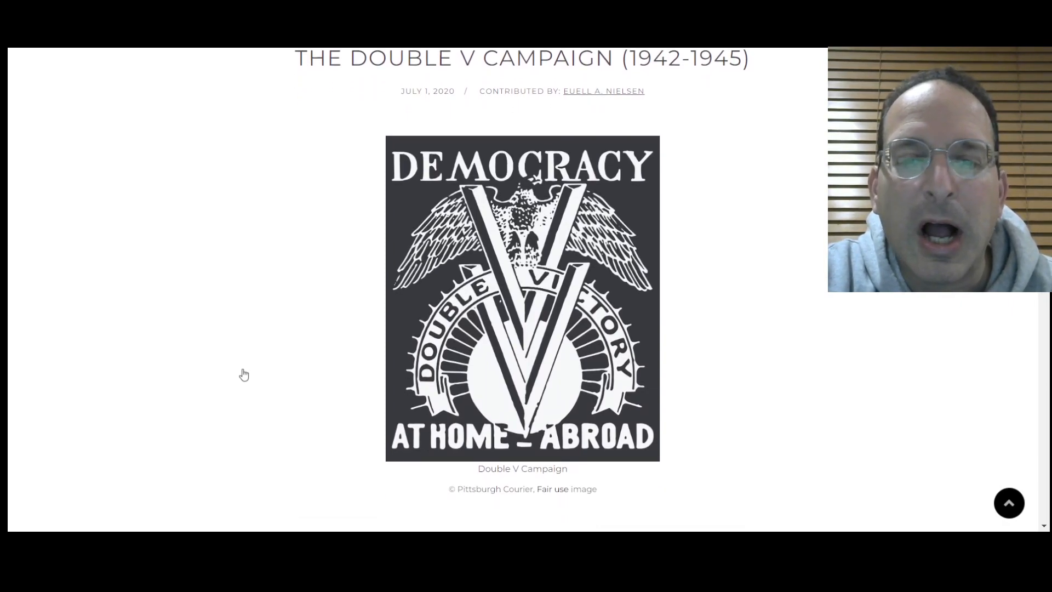
{"action": "scroll", "scroll_direction": "down", "scroll_amount": 3}
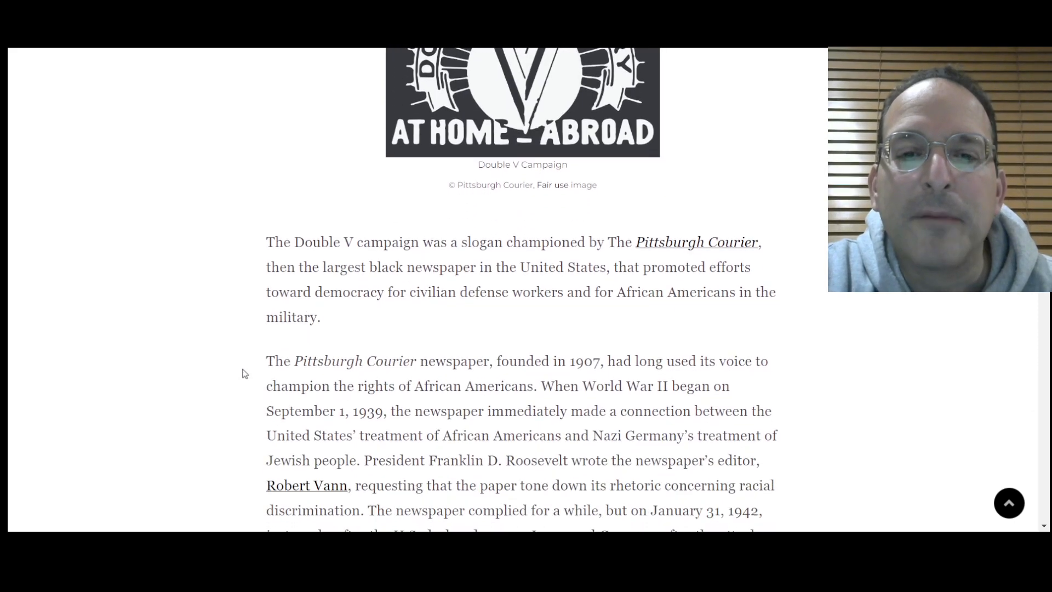
{"action": "scroll", "scroll_direction": "down", "scroll_amount": 3}
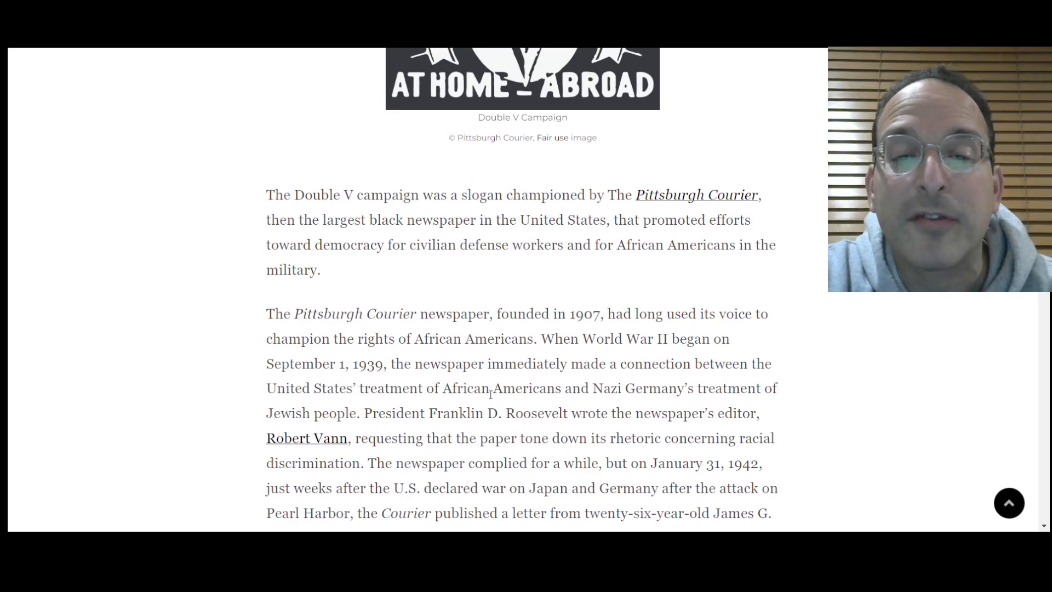
{"action": "mouse_move", "coordinate": [347, 427]}
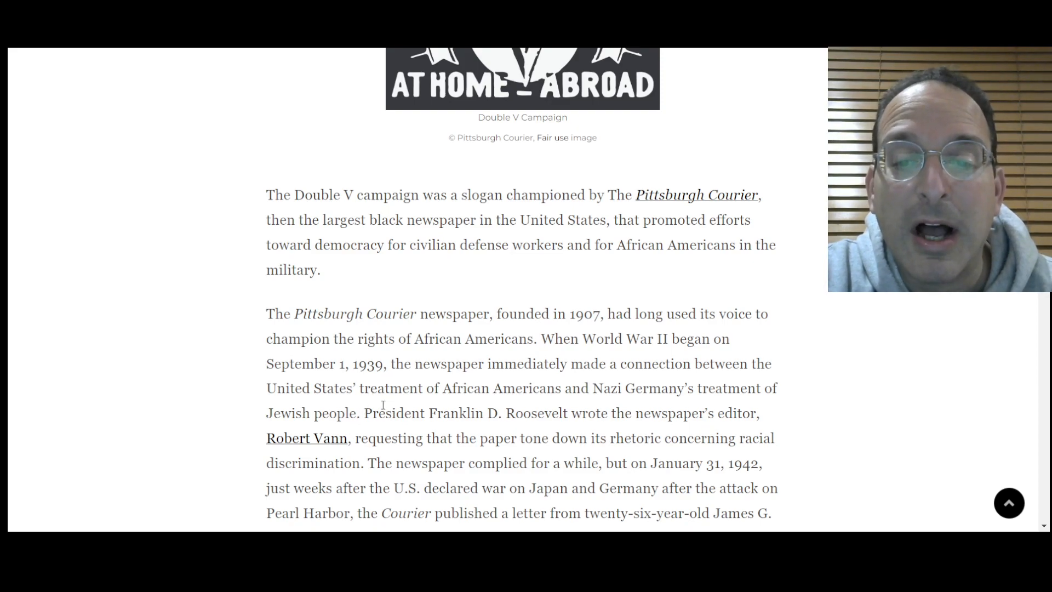
{"action": "scroll", "scroll_direction": "down", "scroll_amount": 3}
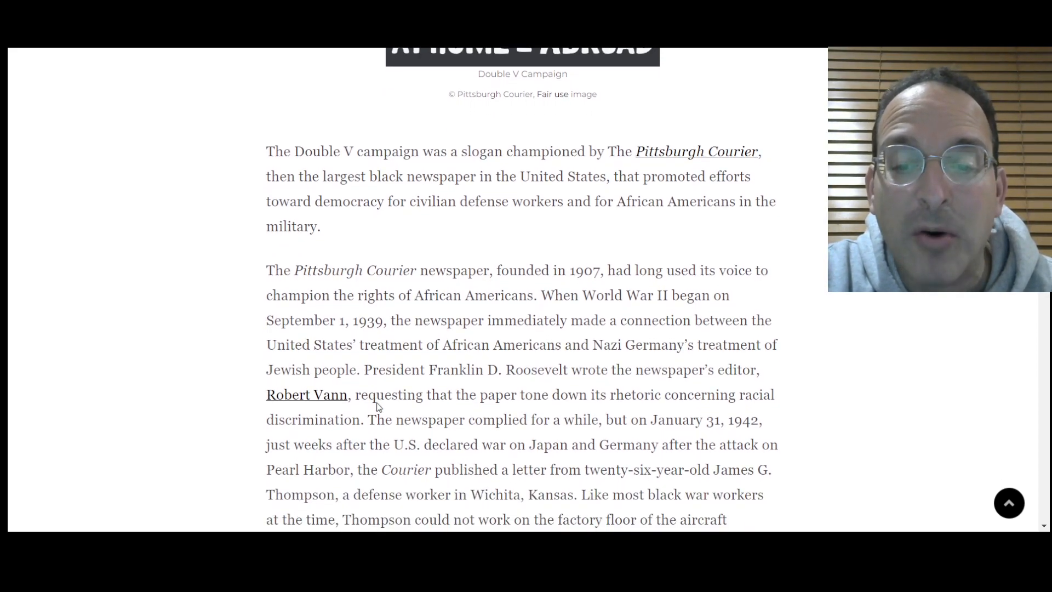
{"action": "scroll", "scroll_direction": "down", "scroll_amount": 3}
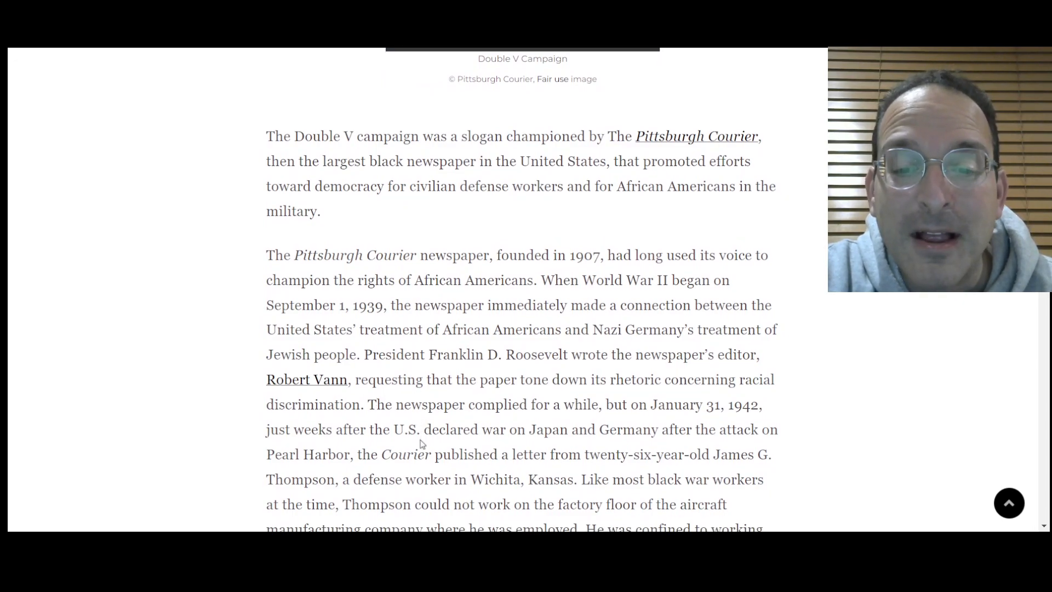
{"action": "scroll", "scroll_direction": "down", "scroll_amount": 3}
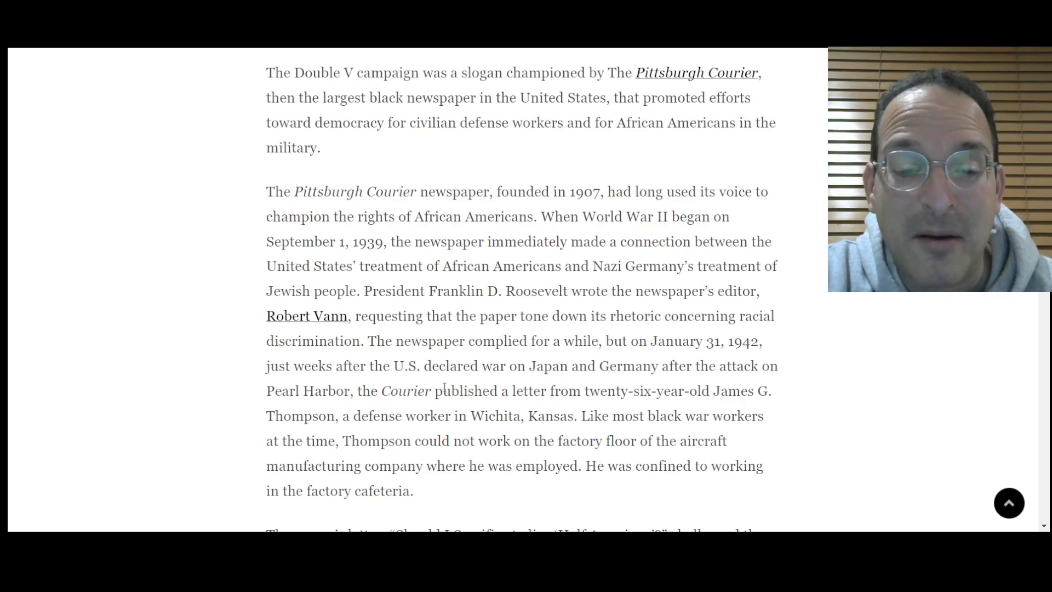
{"action": "scroll", "scroll_direction": "down", "scroll_amount": 3}
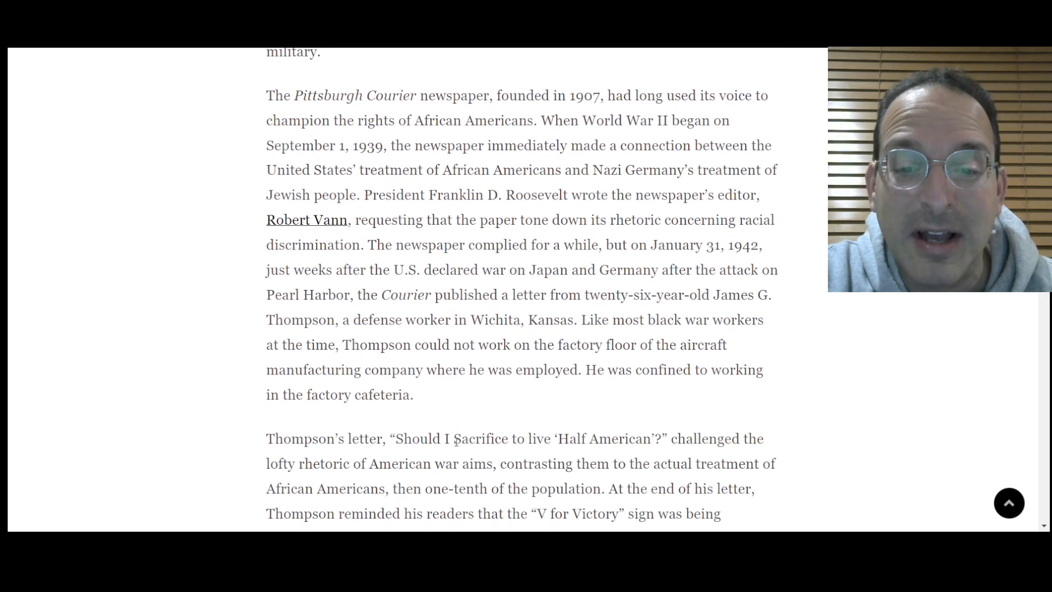
{"action": "scroll", "scroll_direction": "down", "scroll_amount": 3}
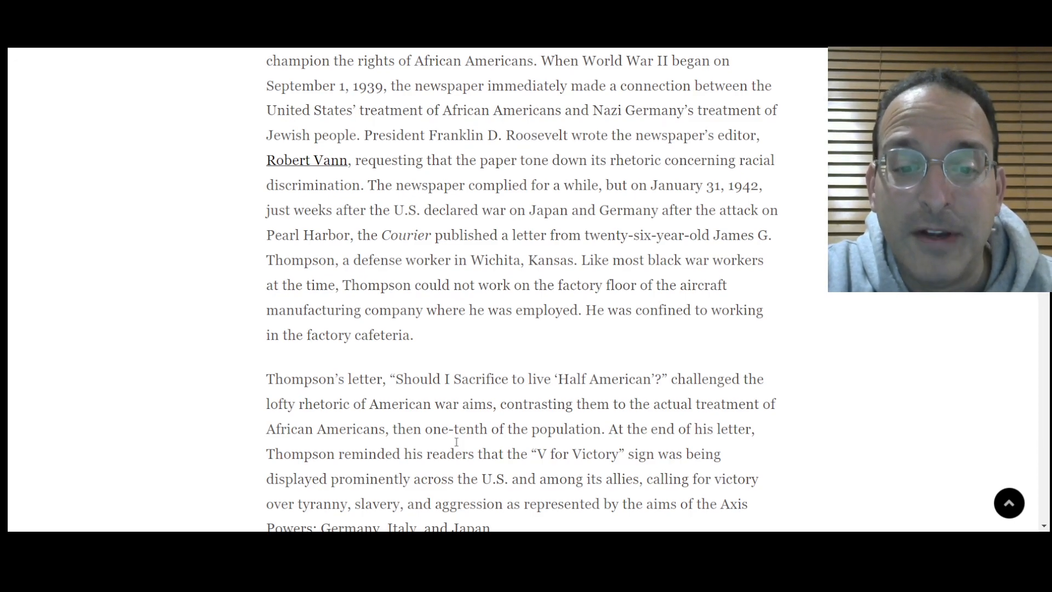
{"action": "scroll", "scroll_direction": "down", "scroll_amount": 3}
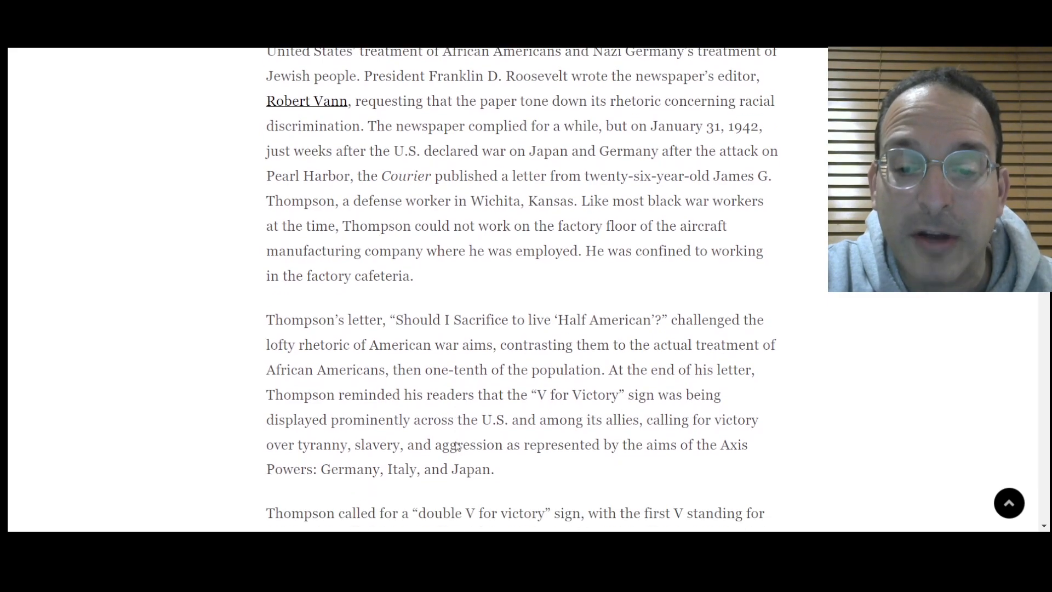
{"action": "scroll", "scroll_direction": "down", "scroll_amount": 3}
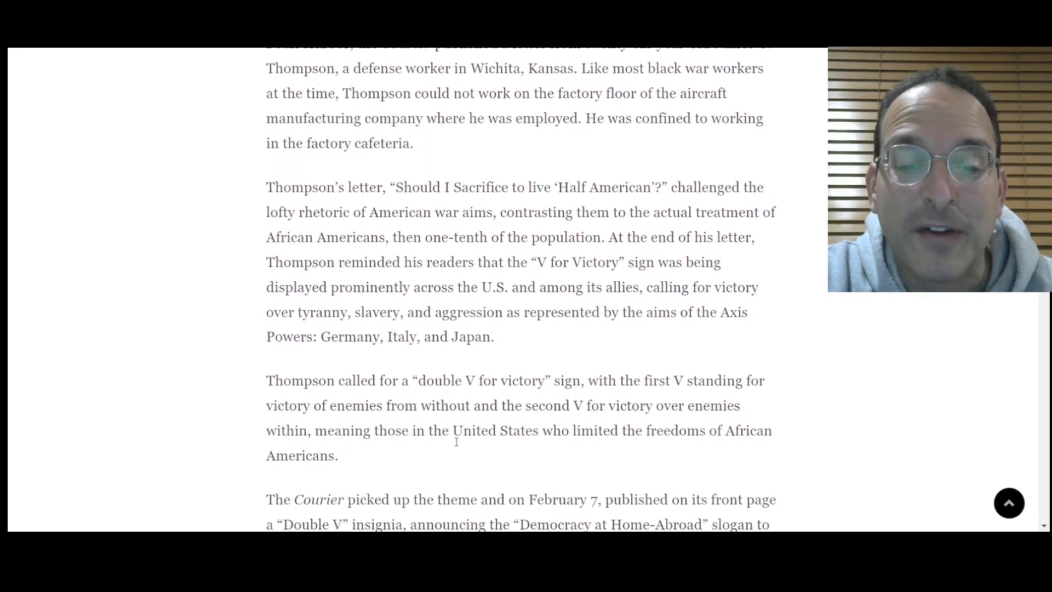
{"action": "scroll", "scroll_direction": "down", "scroll_amount": 3}
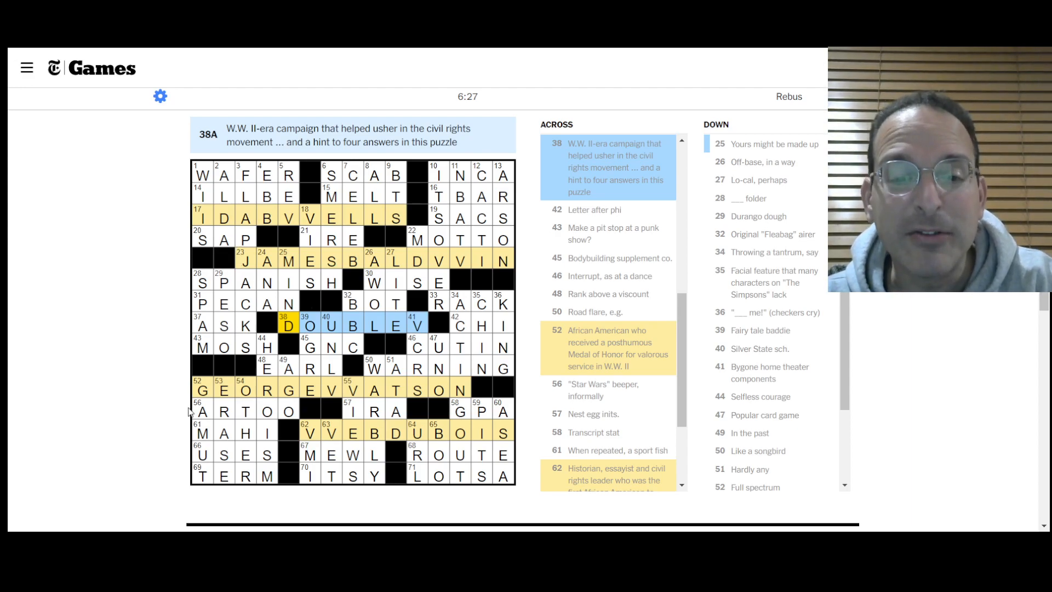
{"action": "mouse_move", "coordinate": [123, 242]}
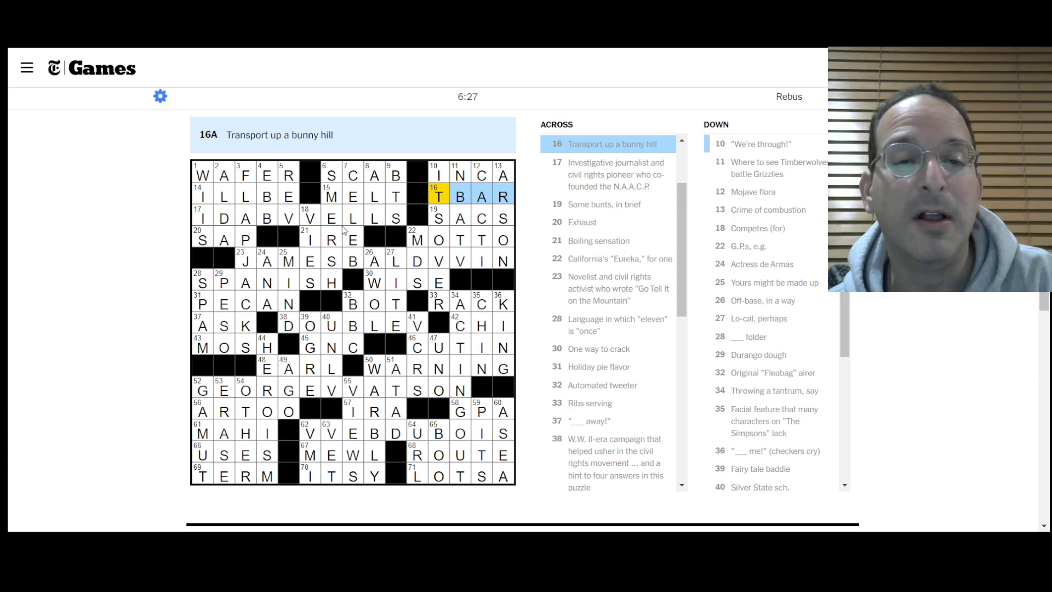
{"action": "mouse_move", "coordinate": [409, 197]}
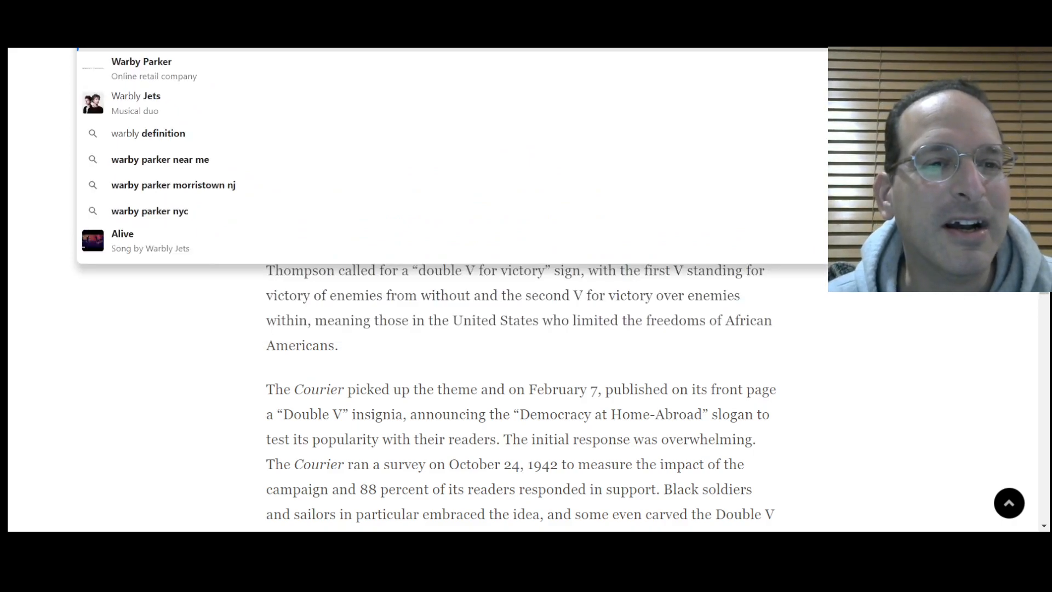
{"action": "mouse_move", "coordinate": [203, 111]}
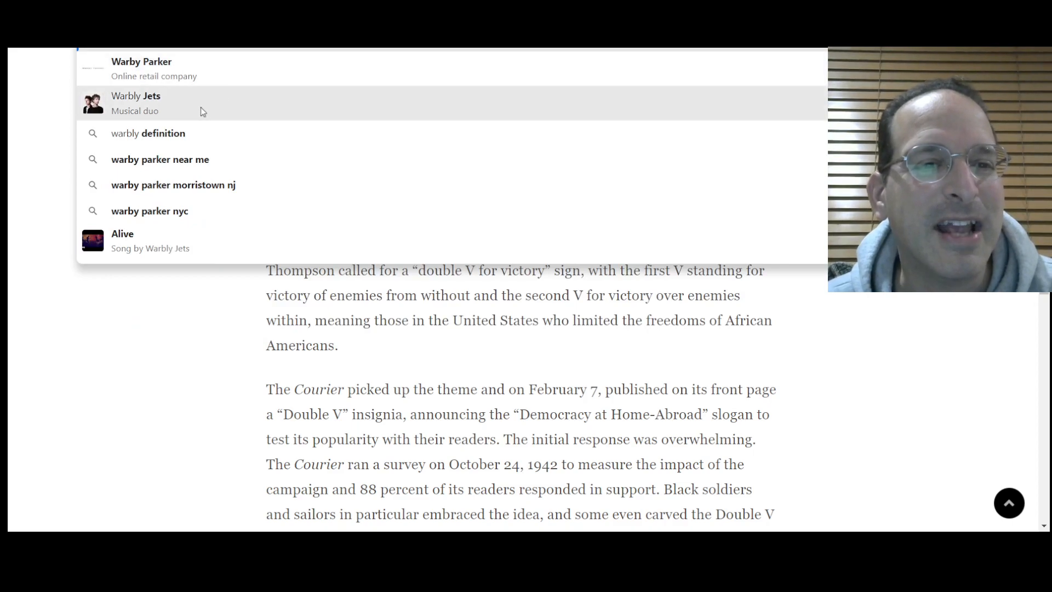
View Google's warble dictionary entry, then reselect 50 Down WARBLY in the grid
{"action": "left_click", "coordinate": [147, 133]}
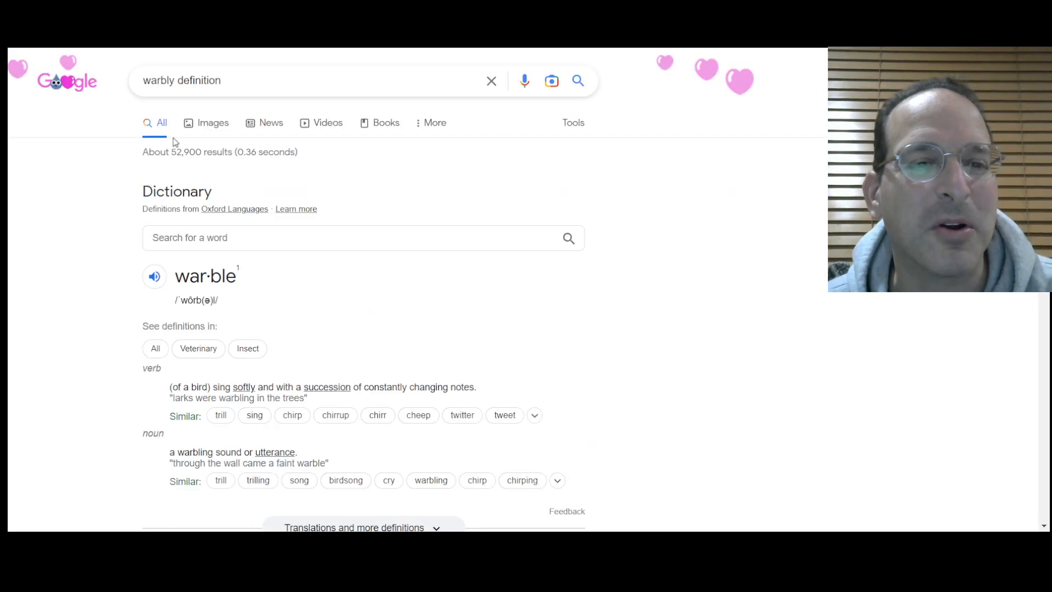
{"action": "mouse_move", "coordinate": [112, 318]}
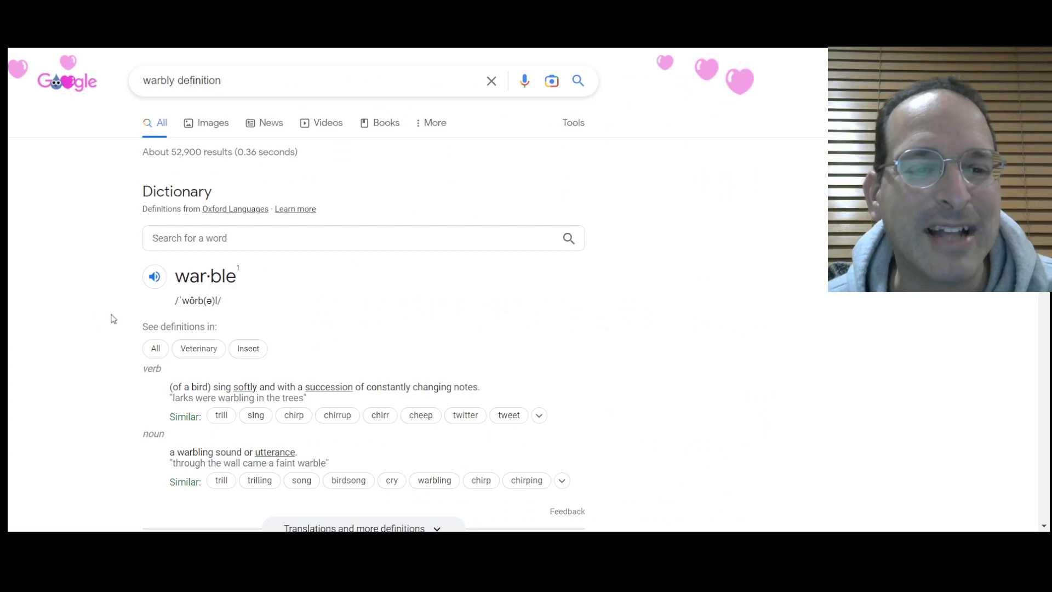
{"action": "scroll", "scroll_direction": "down", "scroll_amount": 3}
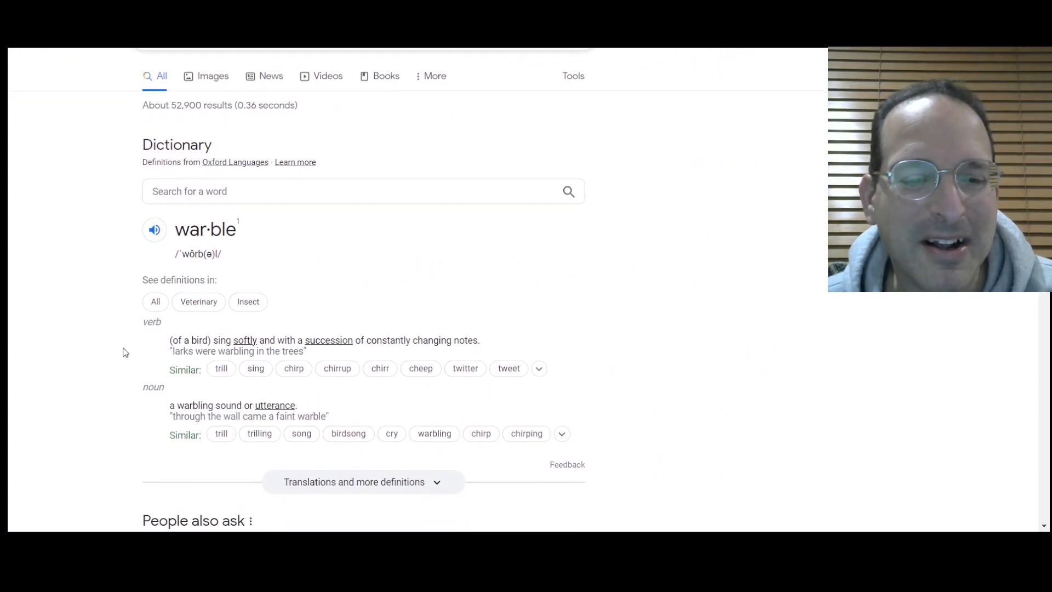
{"action": "scroll", "scroll_direction": "down", "scroll_amount": 3}
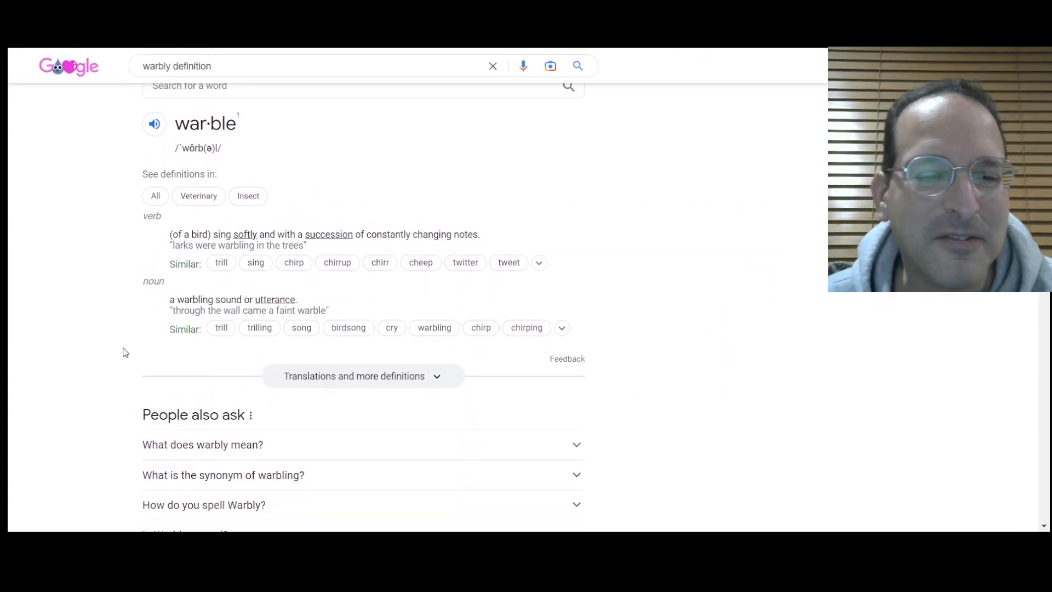
{"action": "scroll", "scroll_direction": "up", "scroll_amount": 3}
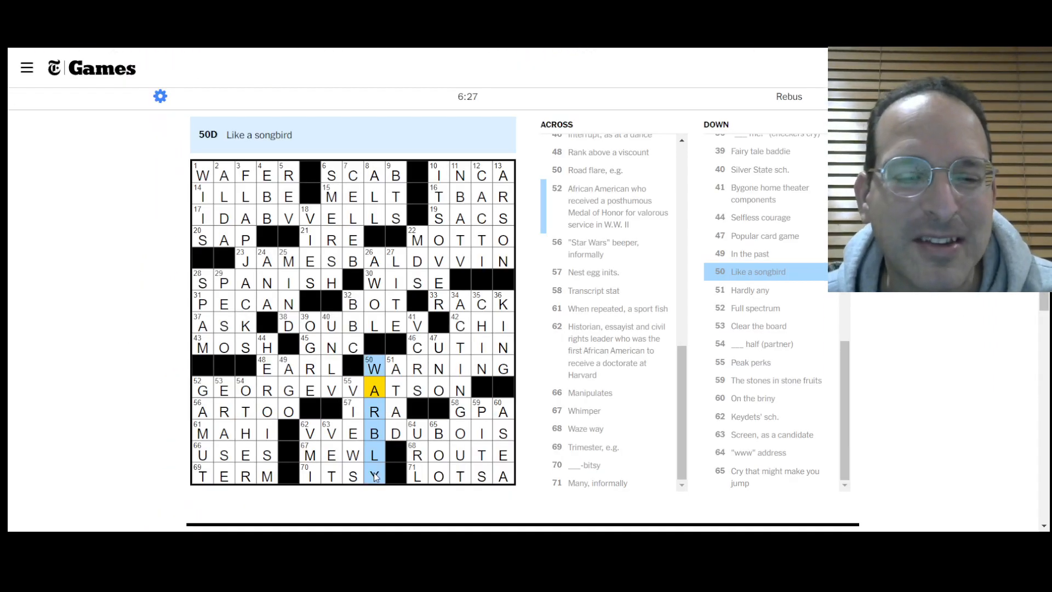
{"action": "left_click", "coordinate": [374, 476]}
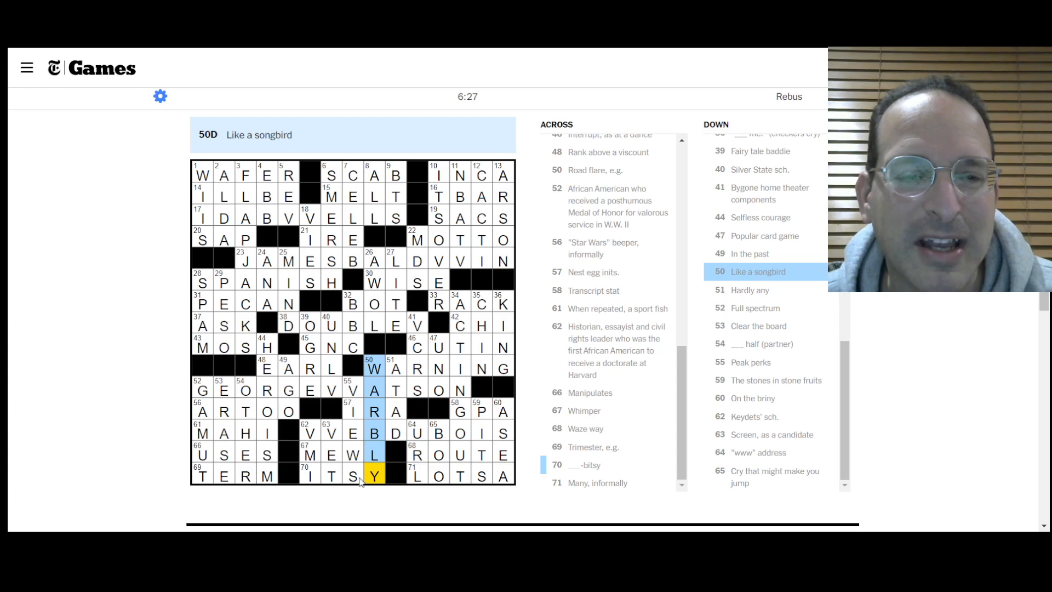